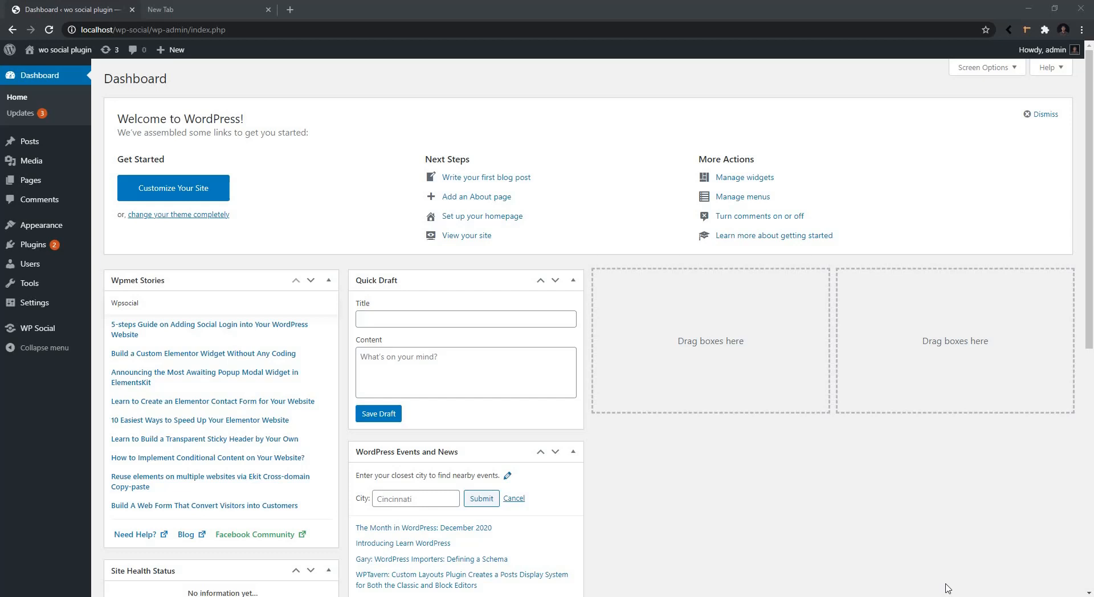
{"action": "mouse_move", "coordinate": [63, 435]}
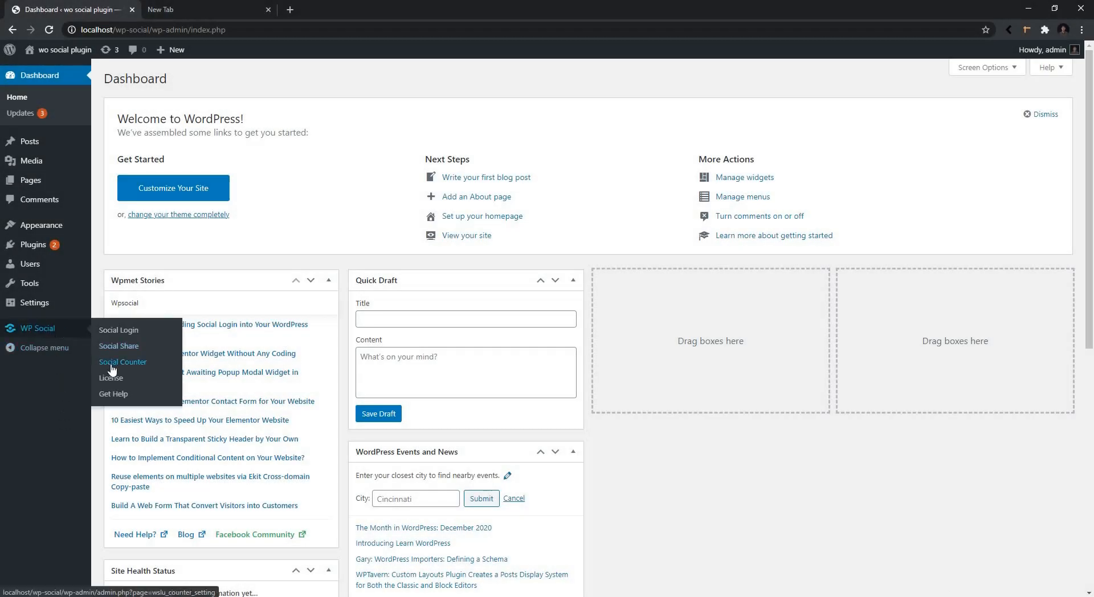
Go to the WP Social Counter Settings page from the admin sidebar.
{"action": "left_click", "coordinate": [122, 361]}
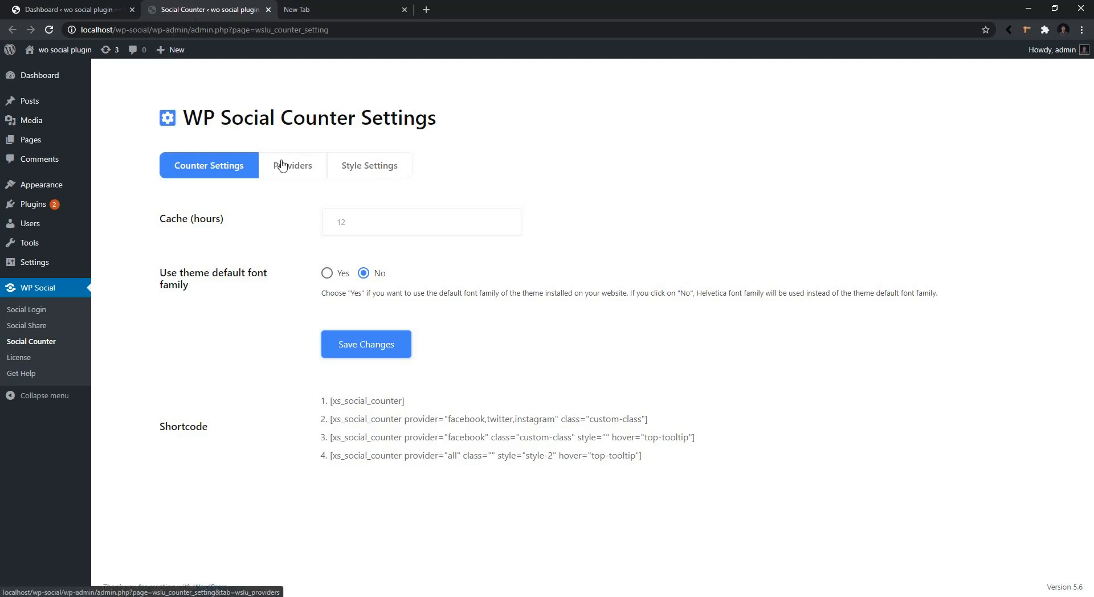
{"action": "mouse_move", "coordinate": [293, 213]}
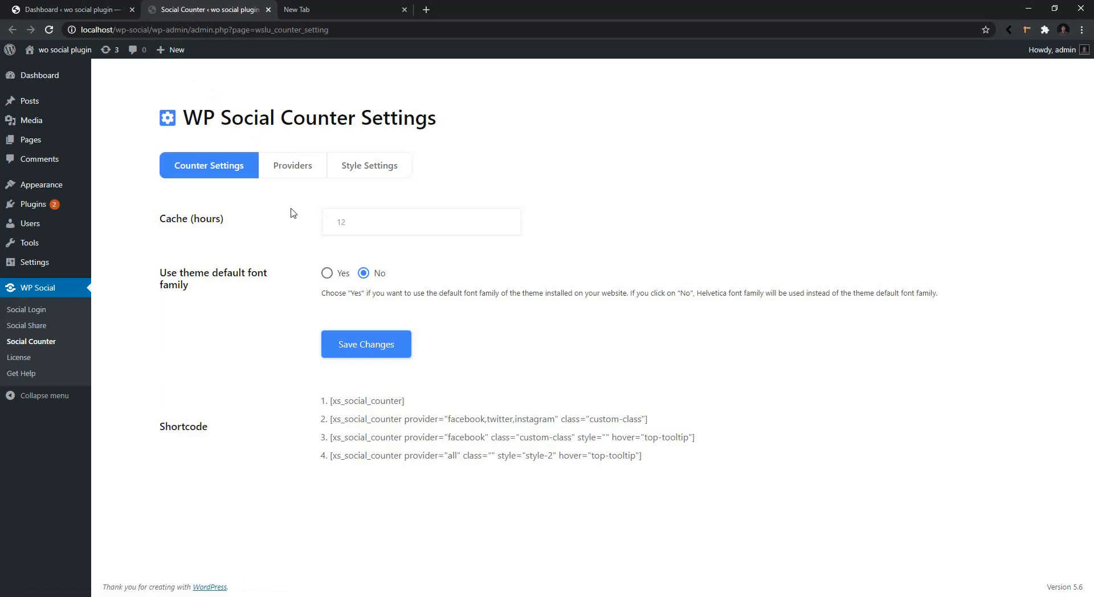
{"action": "mouse_move", "coordinate": [162, 229]}
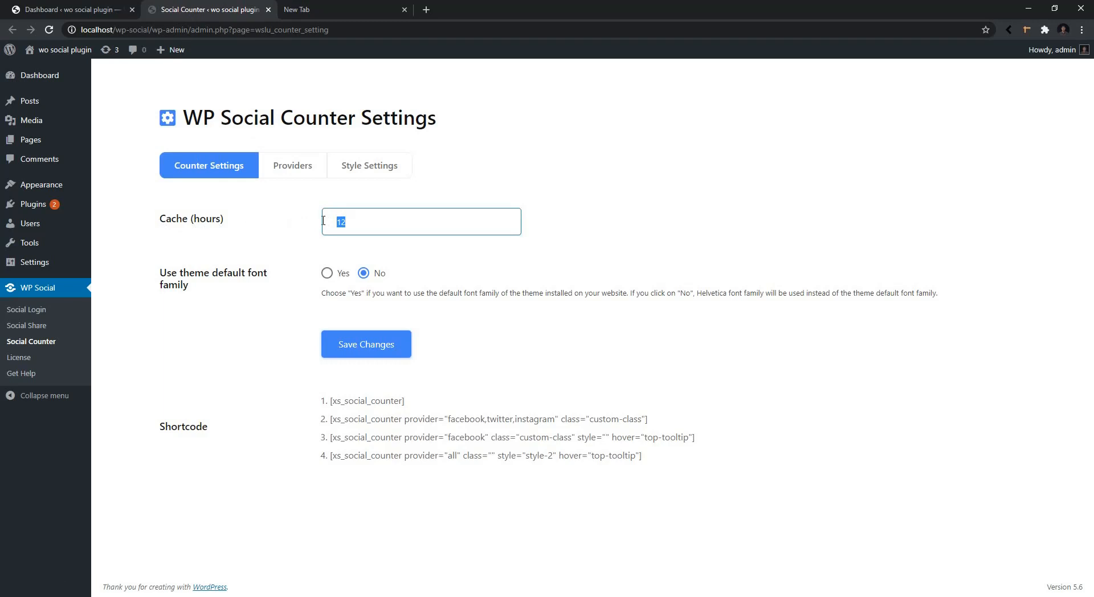
Change the counter cache from 12 hours to 1 hour.
{"action": "type", "text": "1"}
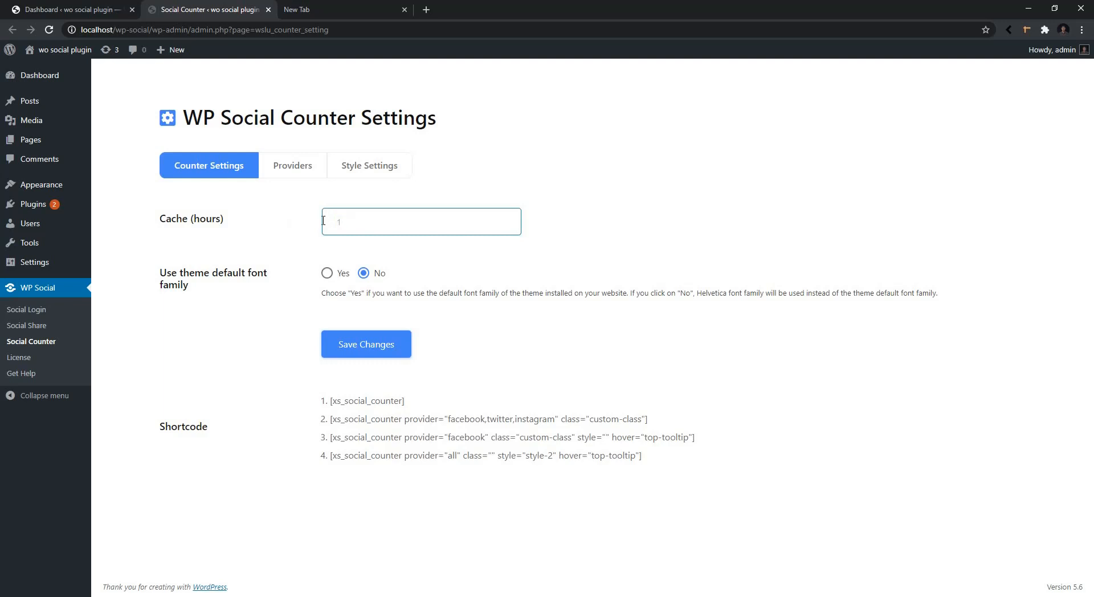
{"action": "mouse_move", "coordinate": [231, 279]}
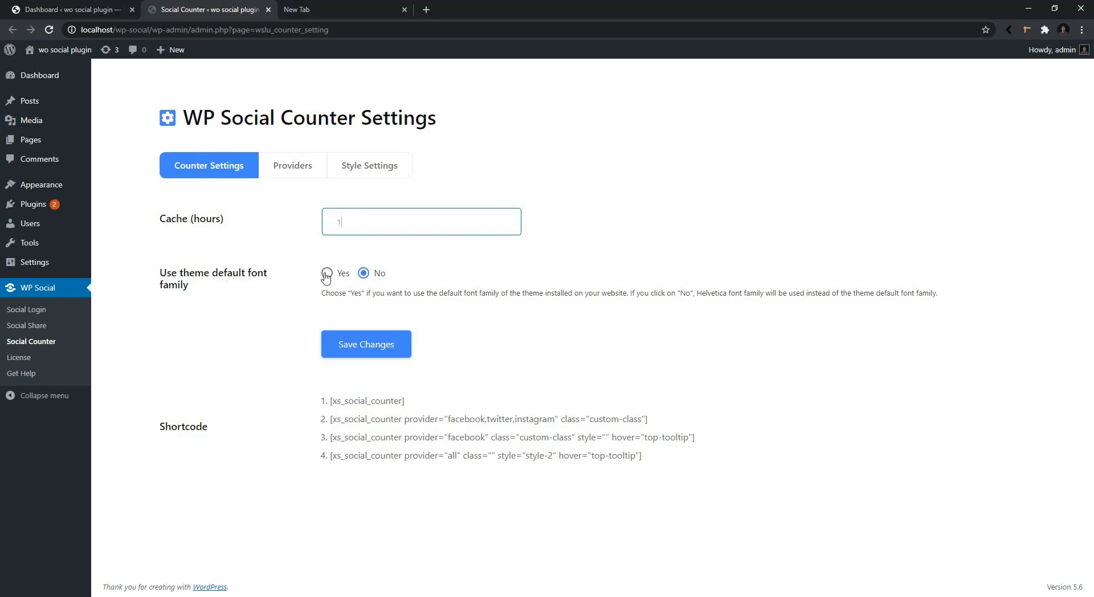
{"action": "mouse_move", "coordinate": [312, 443]}
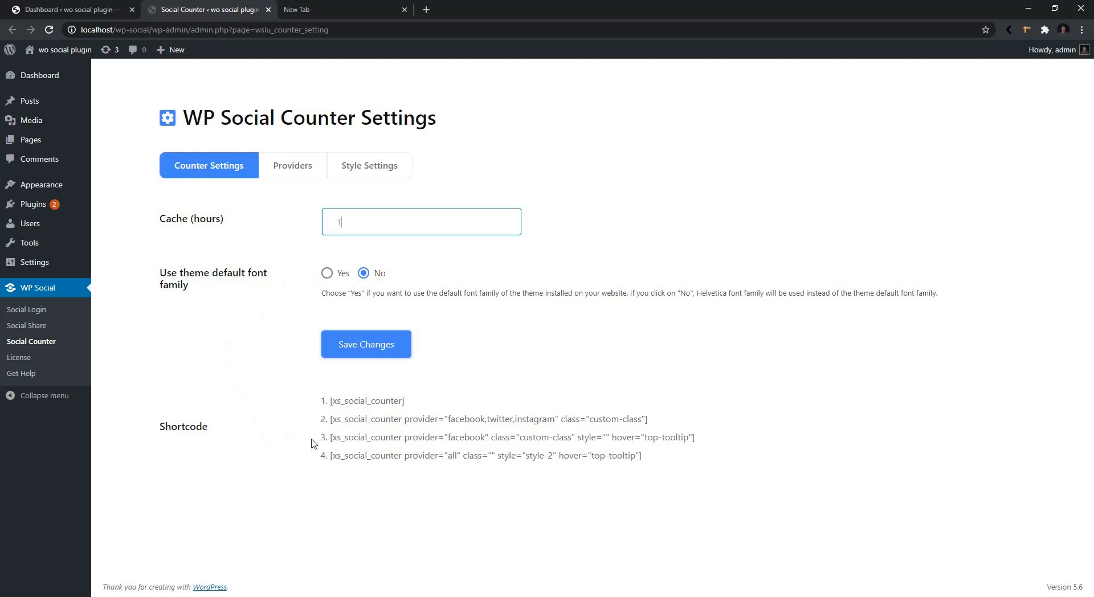
{"action": "mouse_move", "coordinate": [428, 410]}
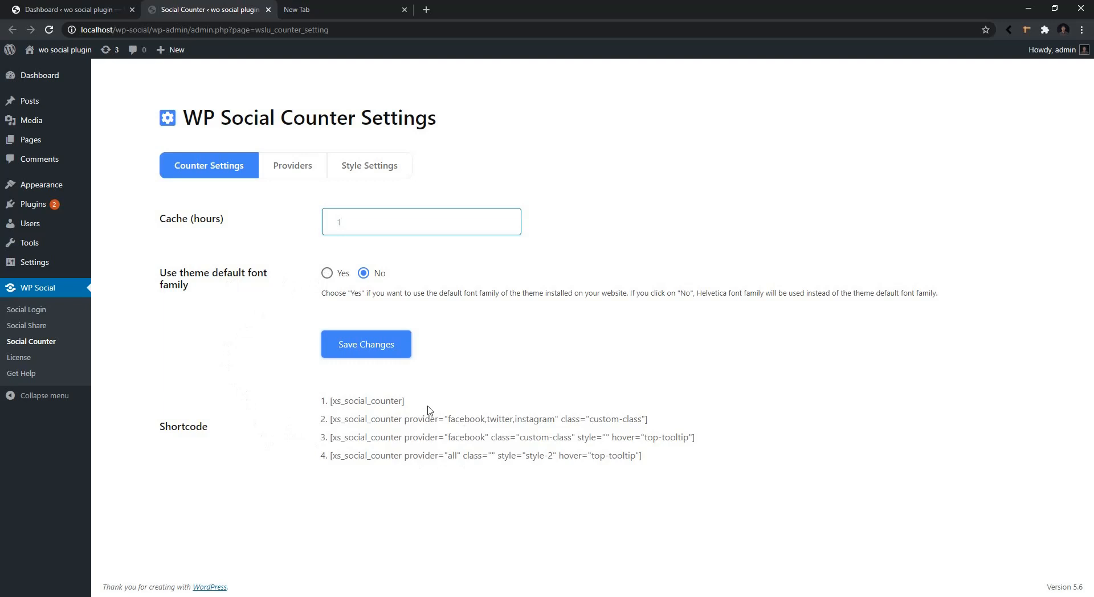
{"action": "mouse_move", "coordinate": [301, 161]}
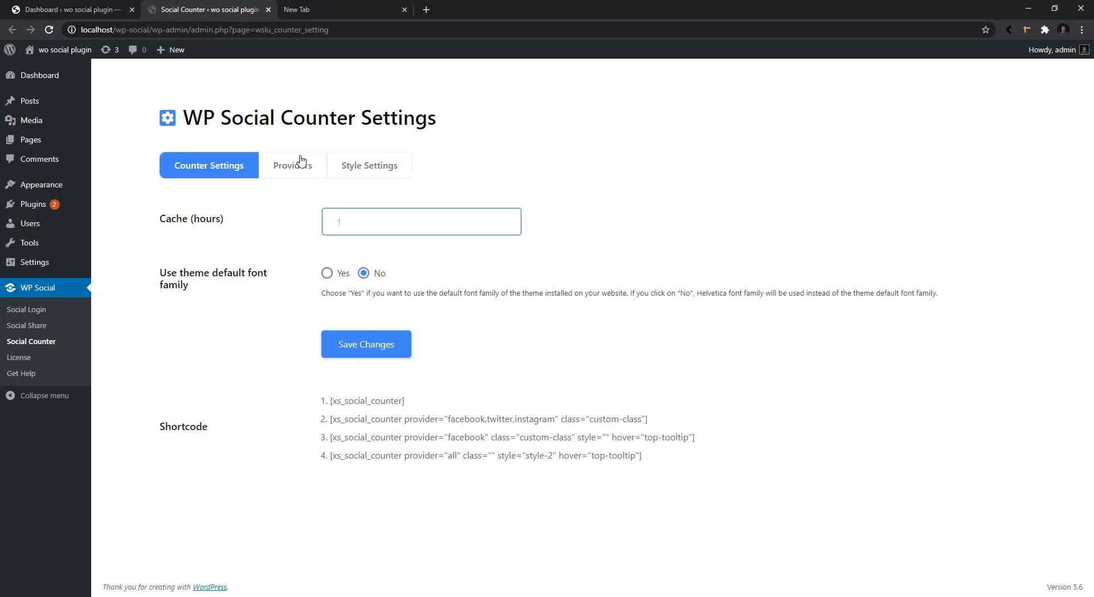
Show the Providers list with Facebook, Twitter, Instagram and other cards.
{"action": "left_click", "coordinate": [293, 165]}
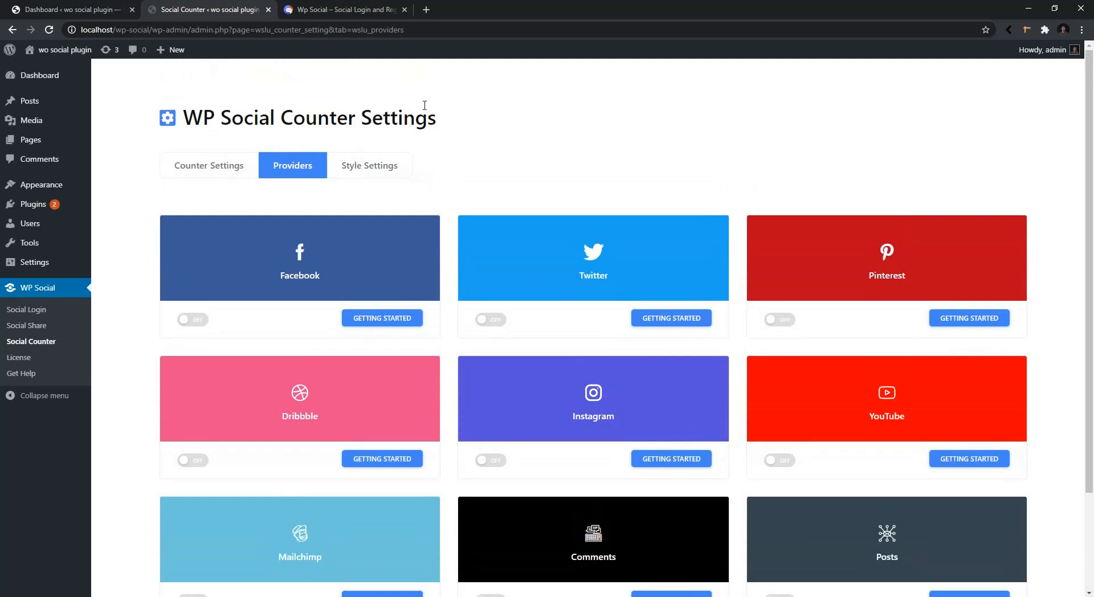
{"action": "mouse_move", "coordinate": [312, 222]}
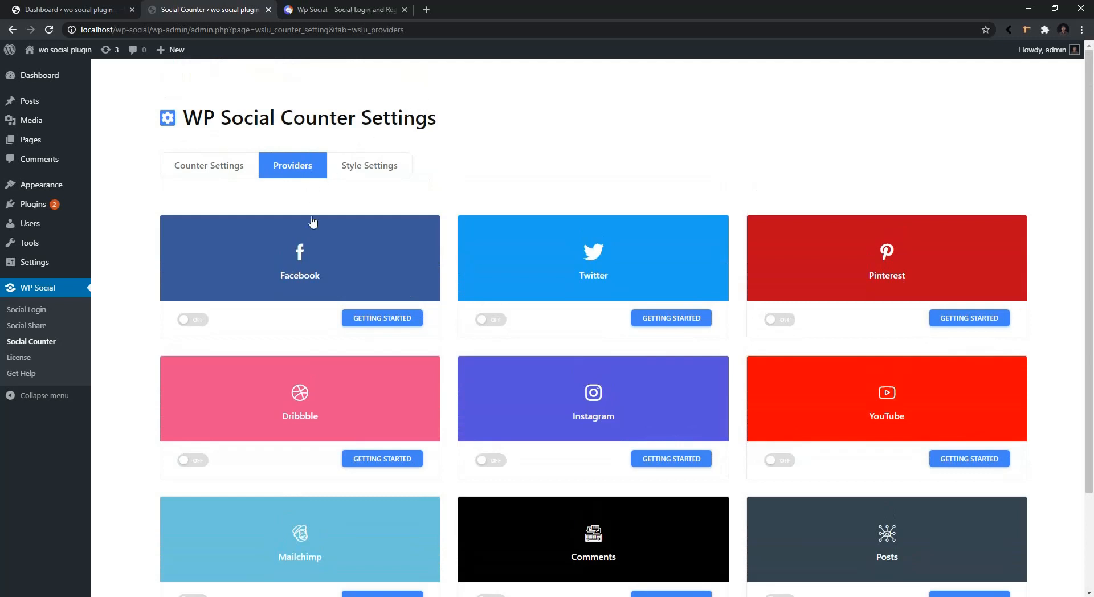
{"action": "mouse_move", "coordinate": [765, 412]}
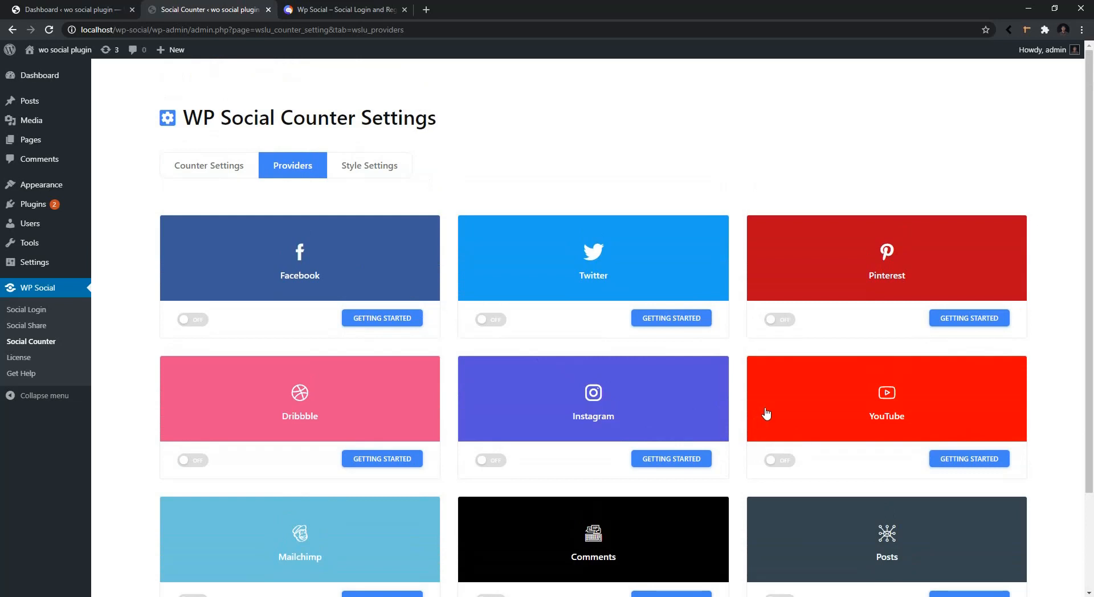
{"action": "mouse_move", "coordinate": [381, 317]}
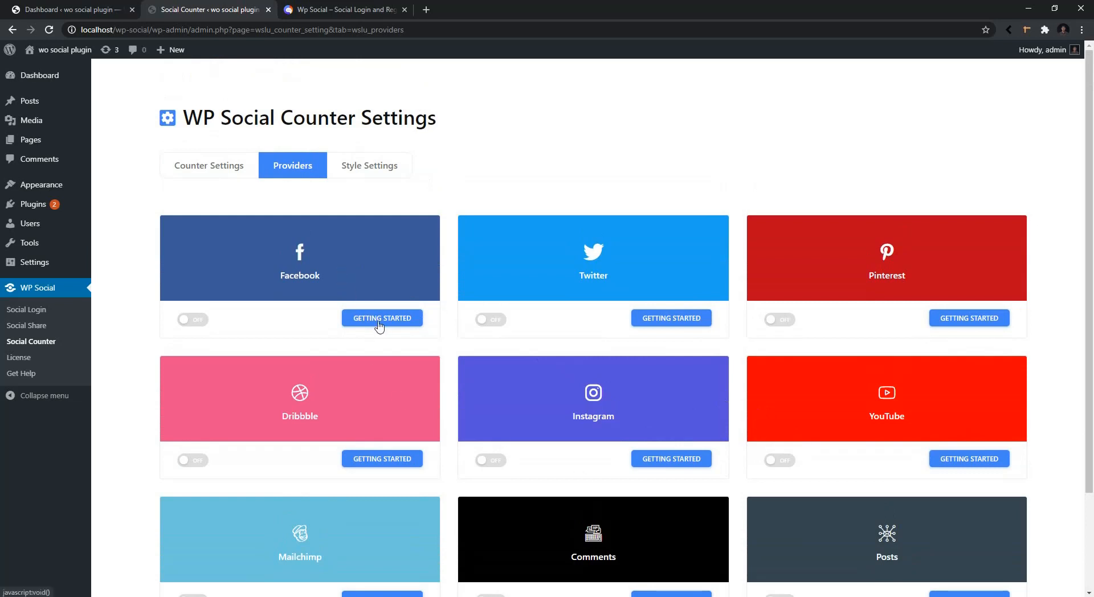
{"action": "left_click", "coordinate": [382, 318]}
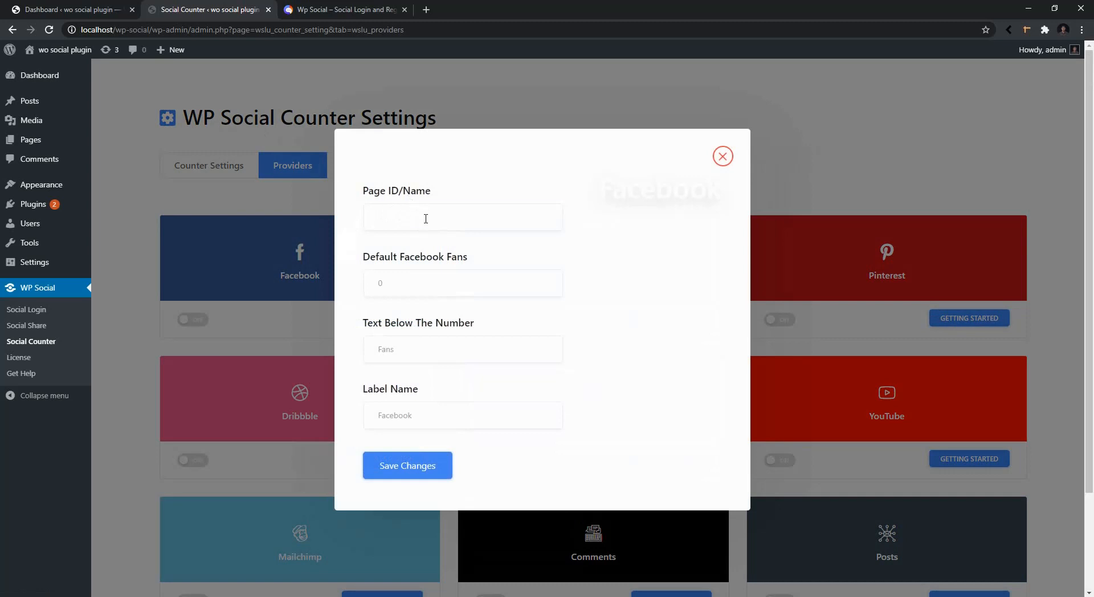
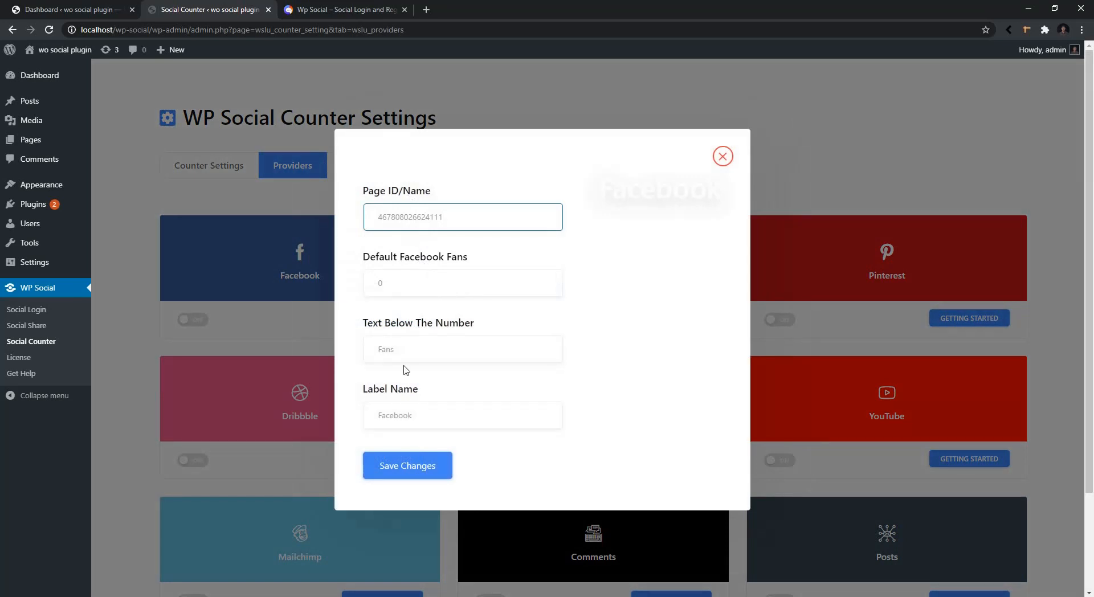
{"action": "left_click", "coordinate": [407, 465]}
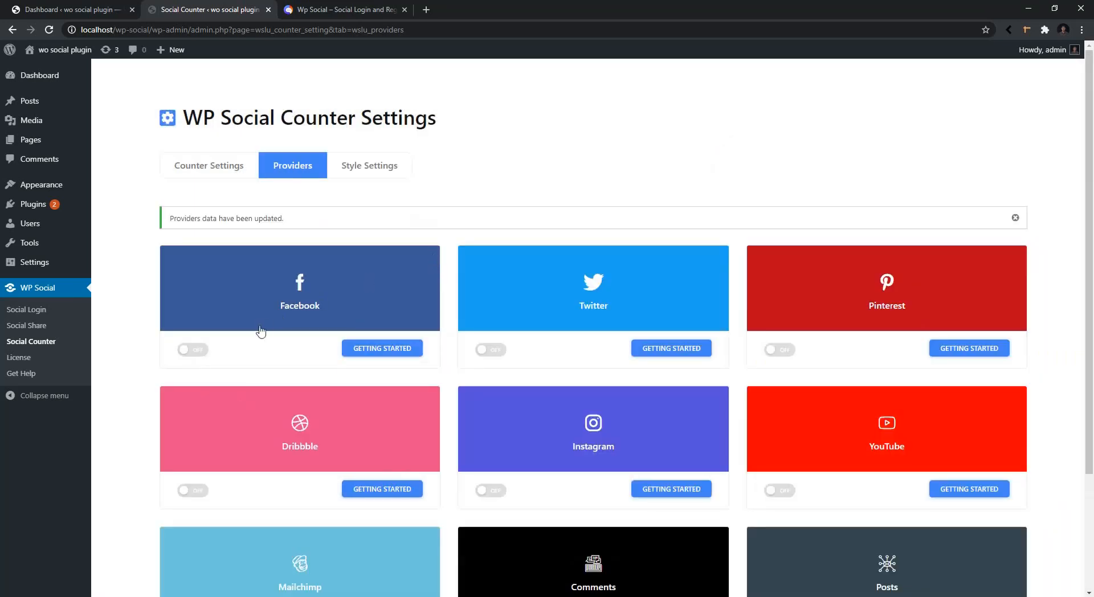
{"action": "left_click", "coordinate": [191, 348]}
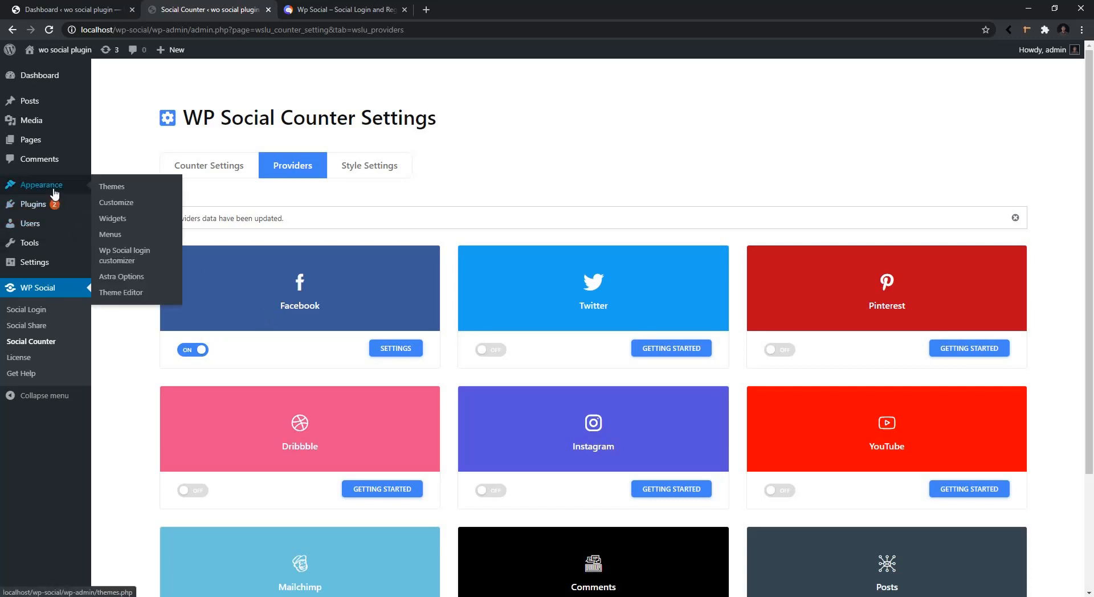
Add a WSLU Social Counter widget to Main Sidebar with All providers and Flat style with fill color.
{"action": "left_click", "coordinate": [113, 219]}
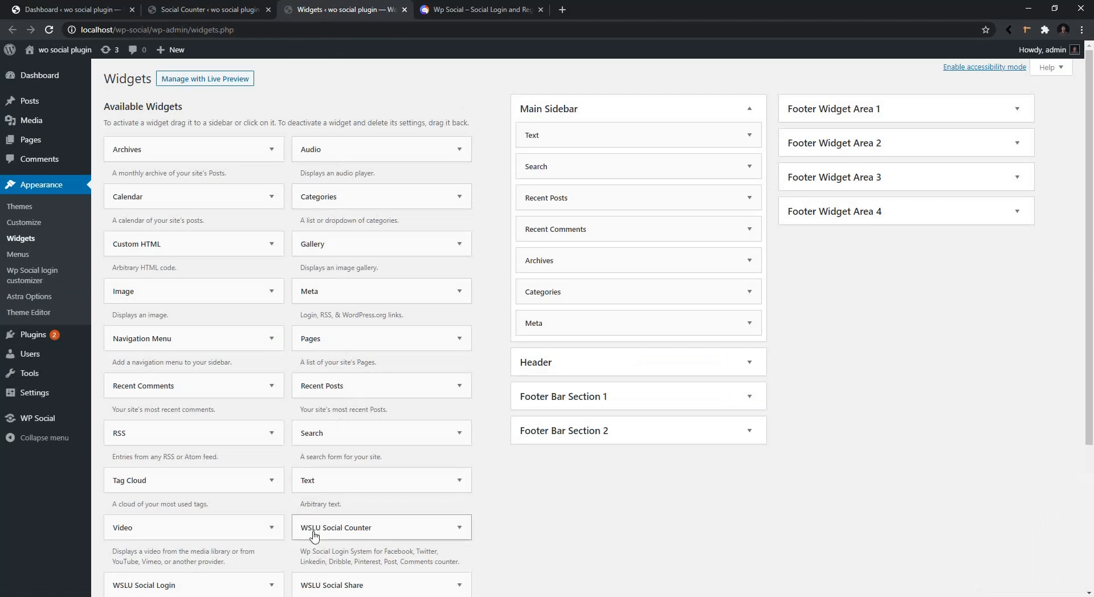
{"action": "mouse_move", "coordinate": [352, 532]}
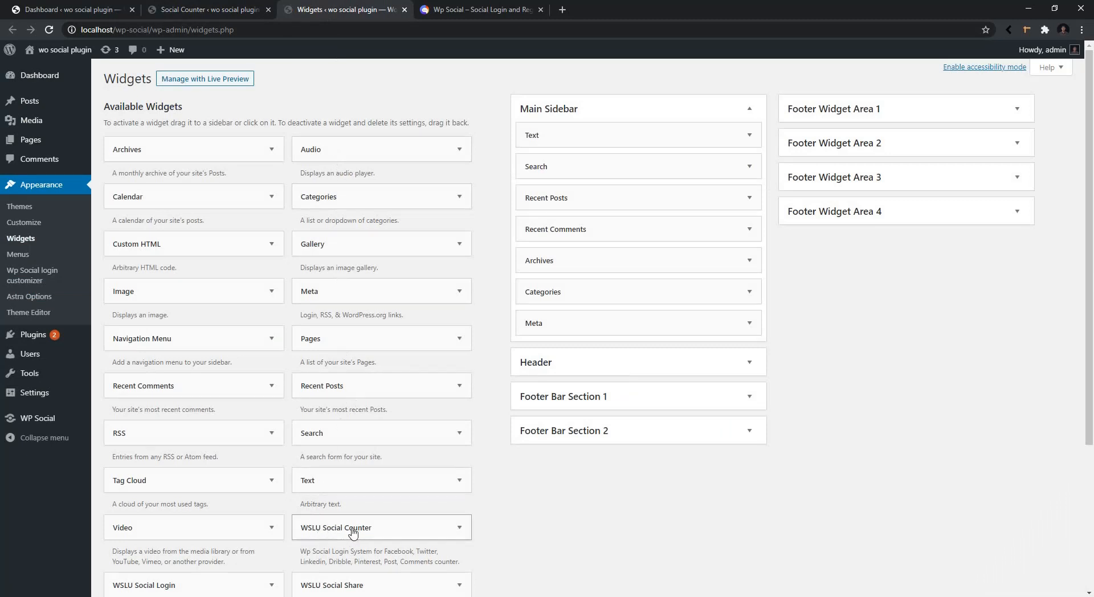
{"action": "mouse_move", "coordinate": [343, 479]}
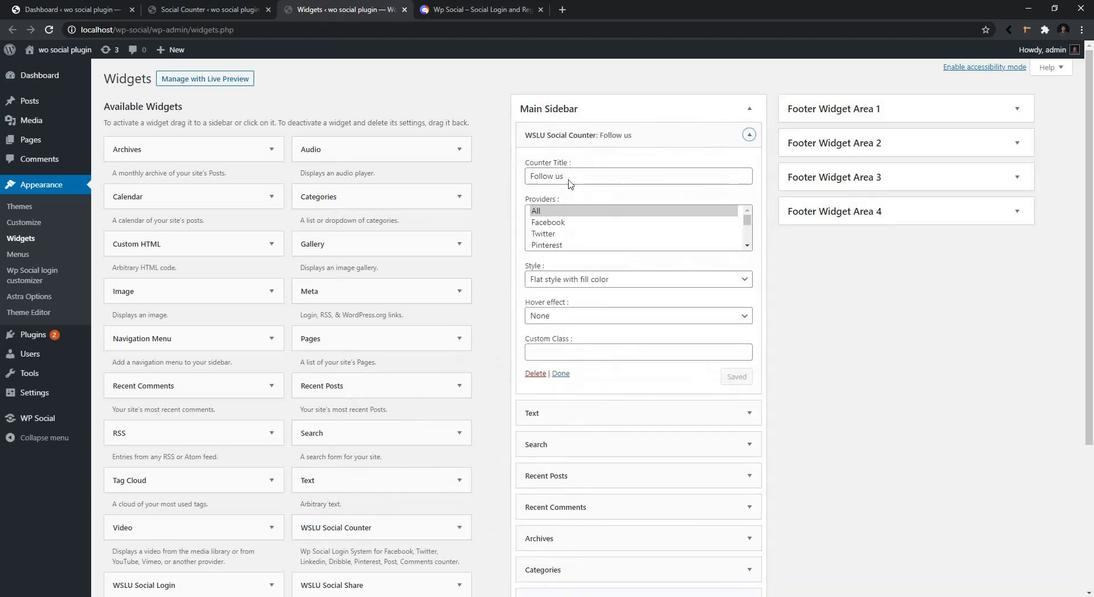
{"action": "left_click", "coordinate": [535, 210]}
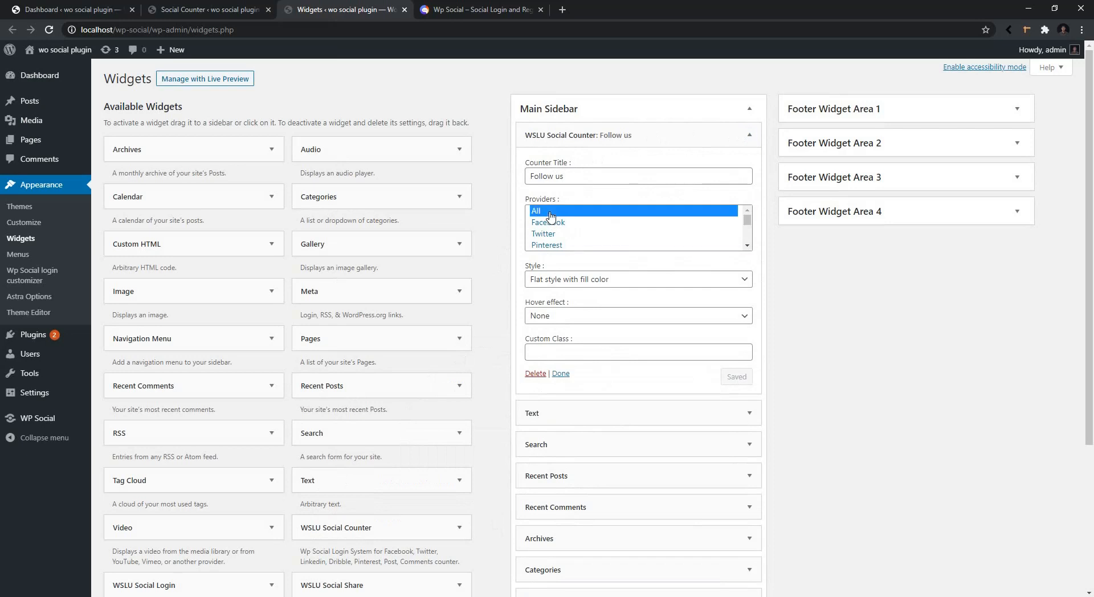
{"action": "left_click", "coordinate": [636, 279]}
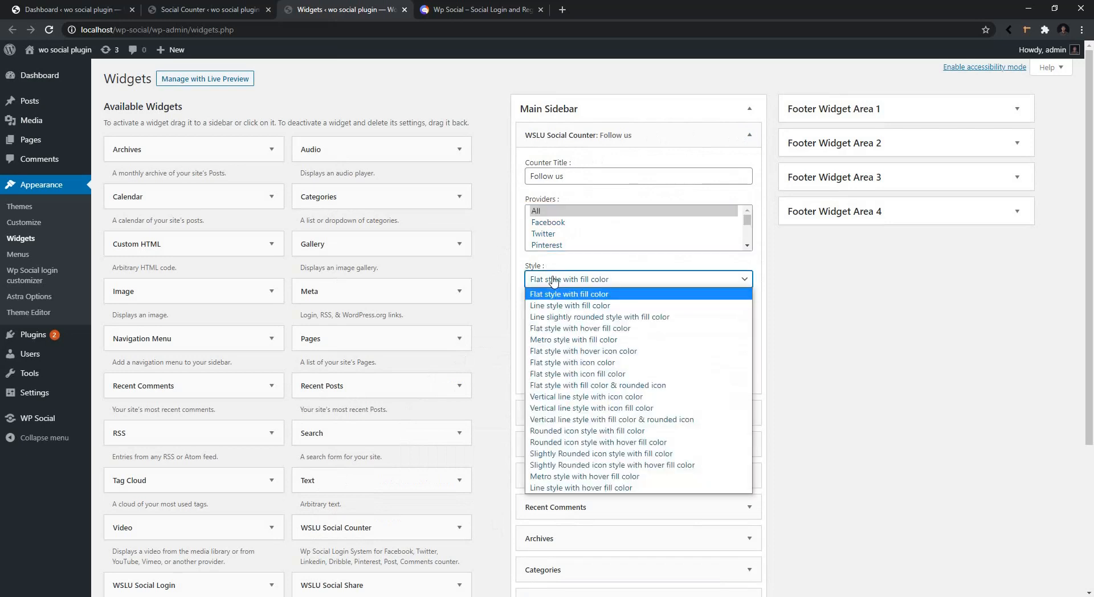
{"action": "left_click", "coordinate": [569, 294]}
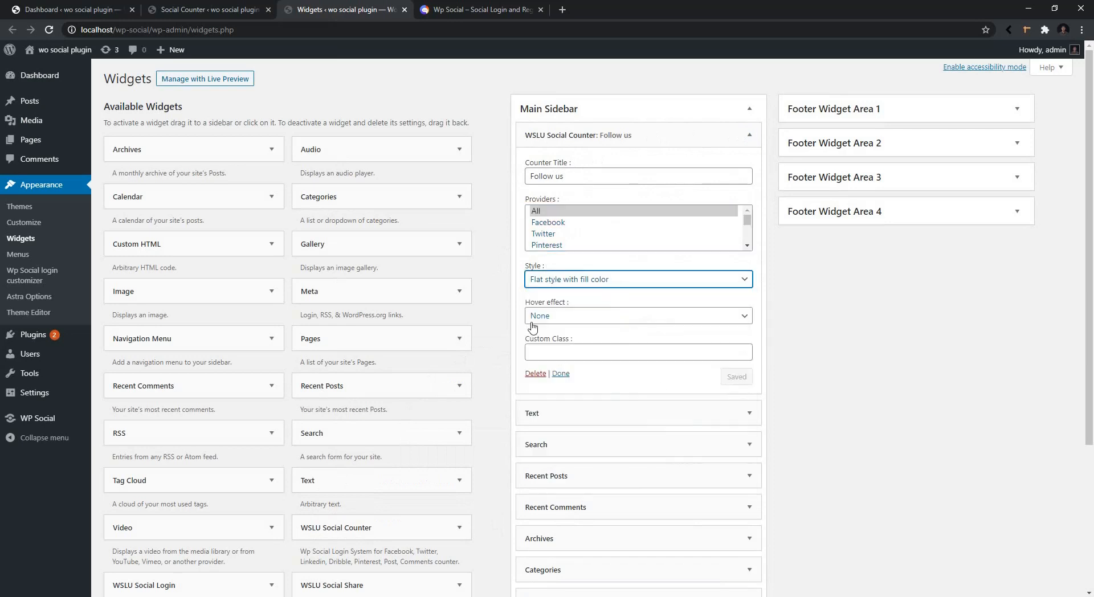
{"action": "mouse_move", "coordinate": [554, 320]}
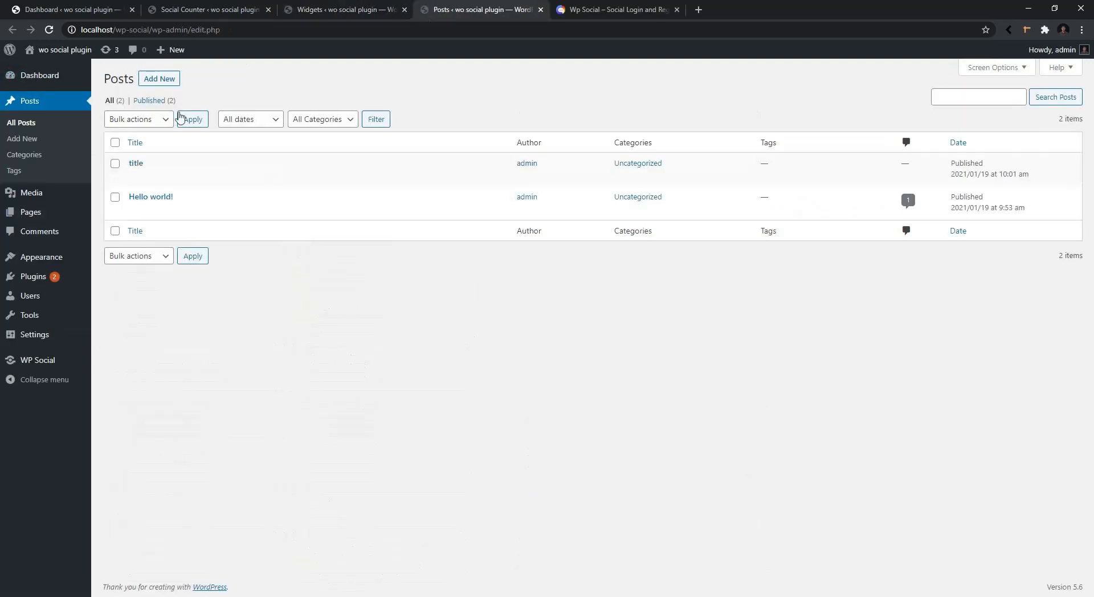
View the Hello world! post showing 574 Facebook fans, then return to Providers.
{"action": "left_click", "coordinate": [150, 197]}
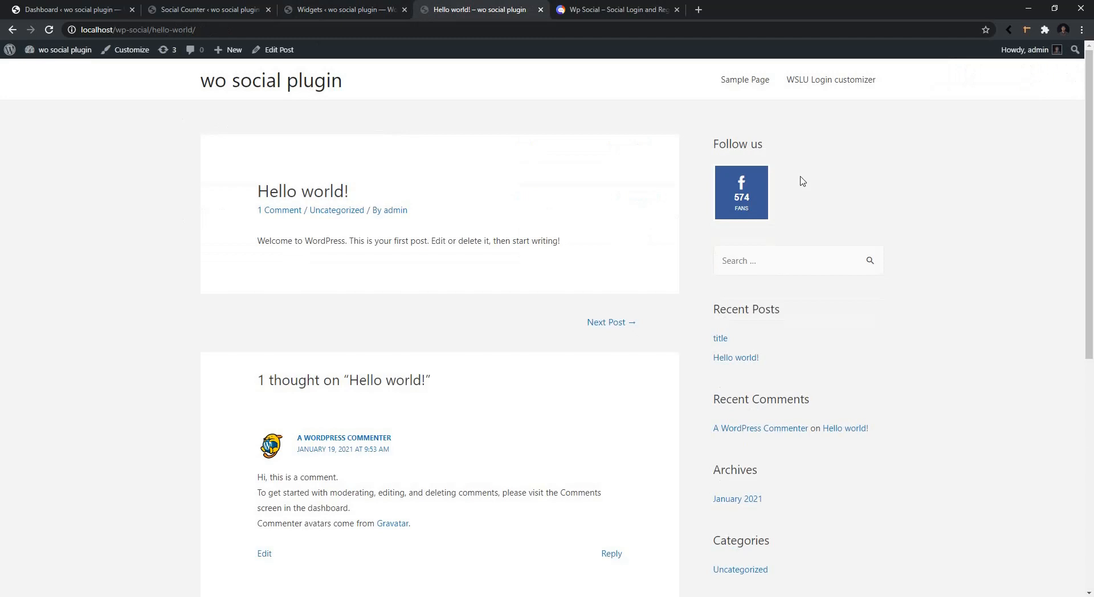
{"action": "left_click", "coordinate": [210, 9]}
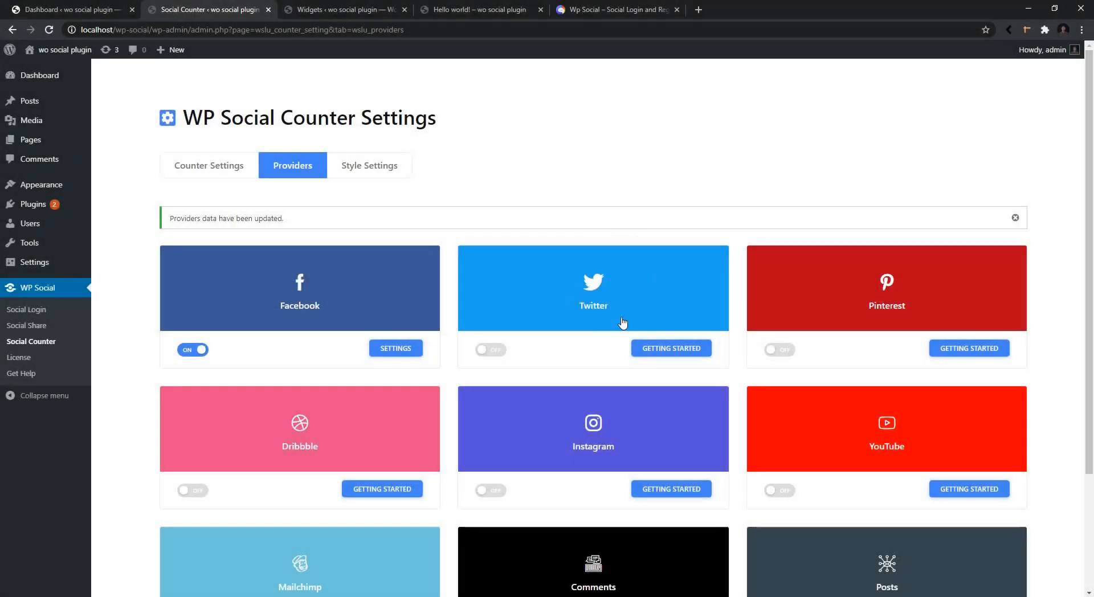
Enter Twitter username wpmetcom, then bring up the WP Social product website.
{"action": "left_click", "coordinate": [669, 347]}
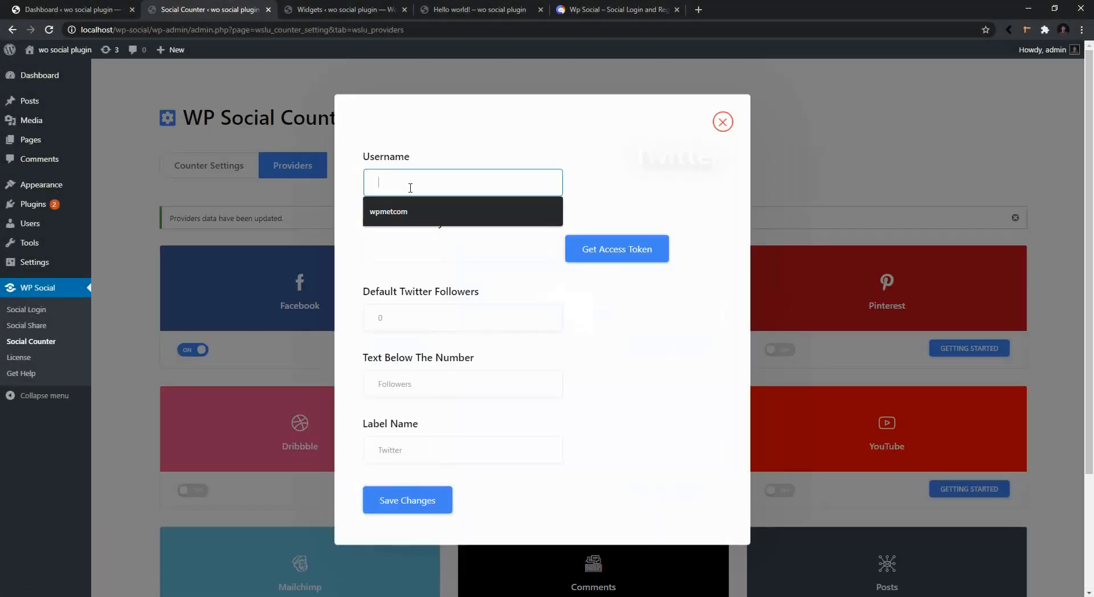
{"action": "left_click", "coordinate": [388, 210]}
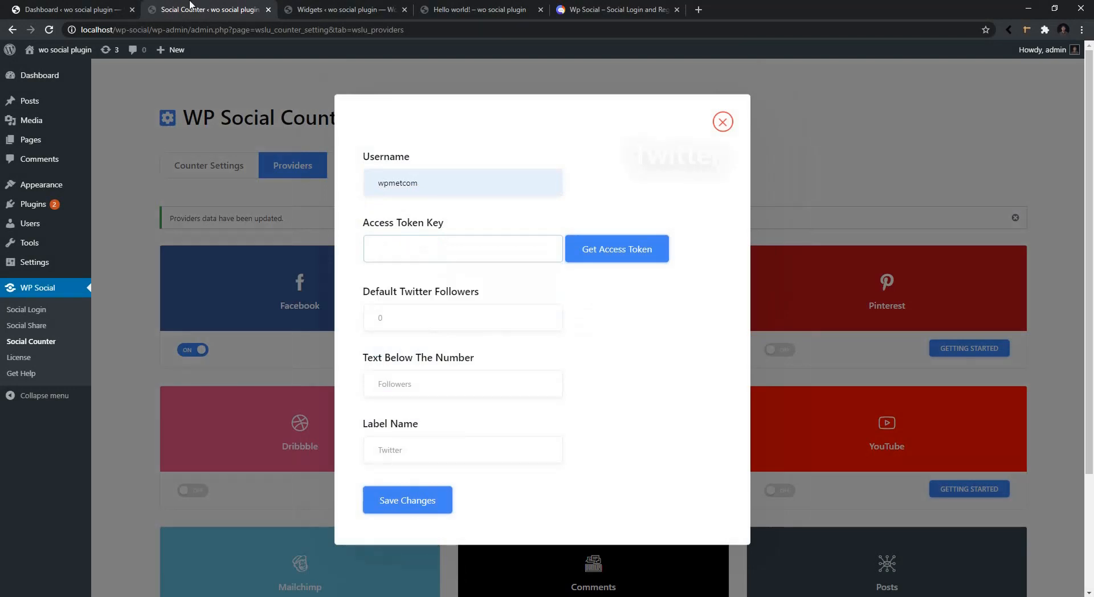
{"action": "left_click", "coordinate": [614, 9]}
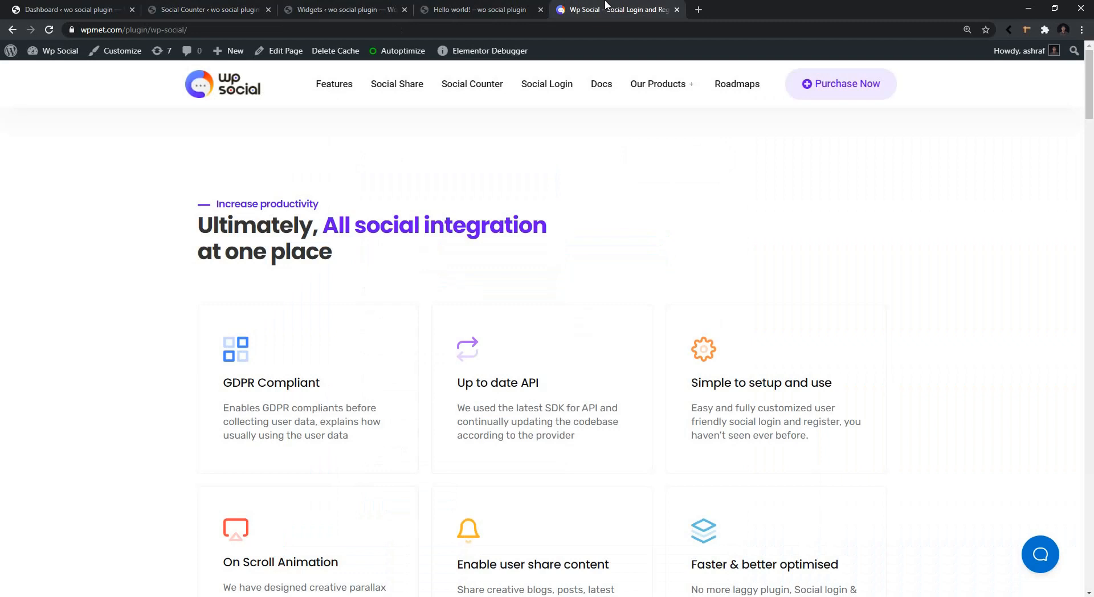
{"action": "mouse_move", "coordinate": [600, 83]}
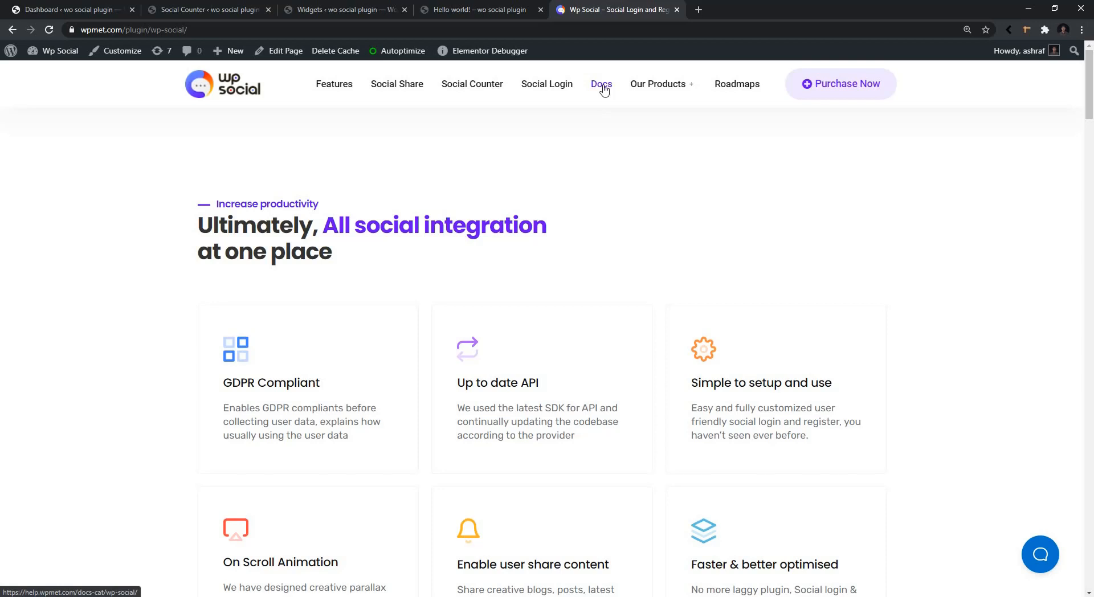
Save the Twitter access token, switch the Twitter counter ON, and view the post.
{"action": "left_click", "coordinate": [206, 10]}
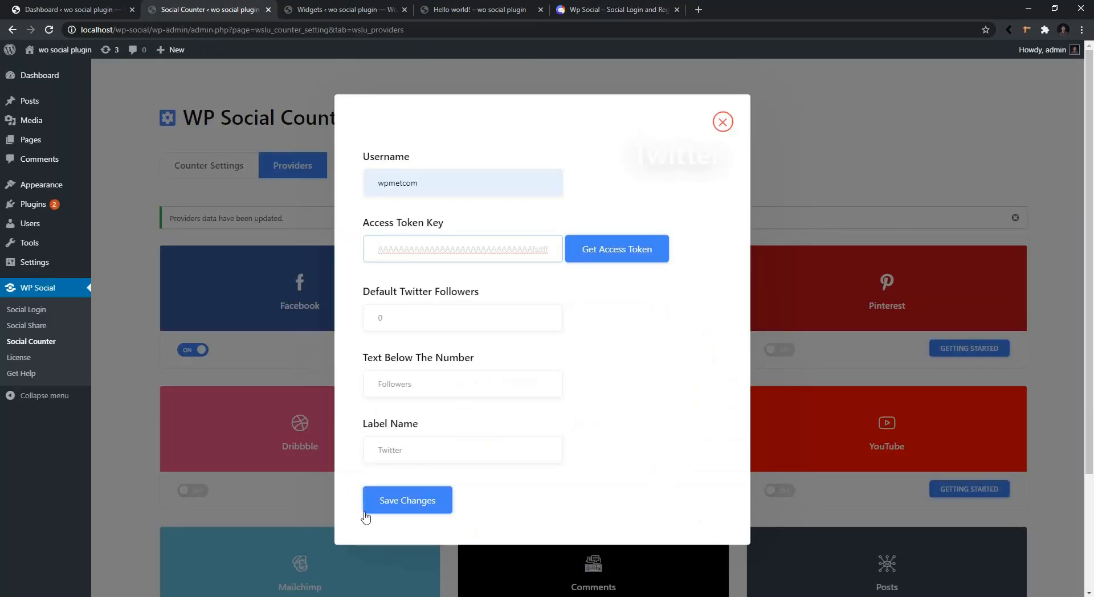
{"action": "left_click", "coordinate": [722, 122]}
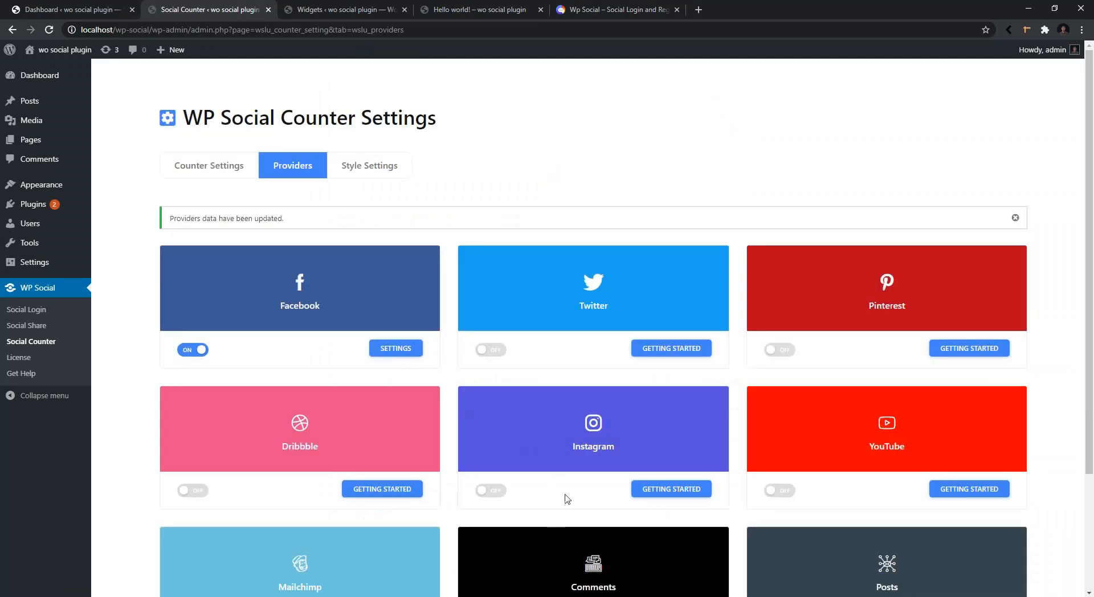
{"action": "left_click", "coordinate": [490, 349]}
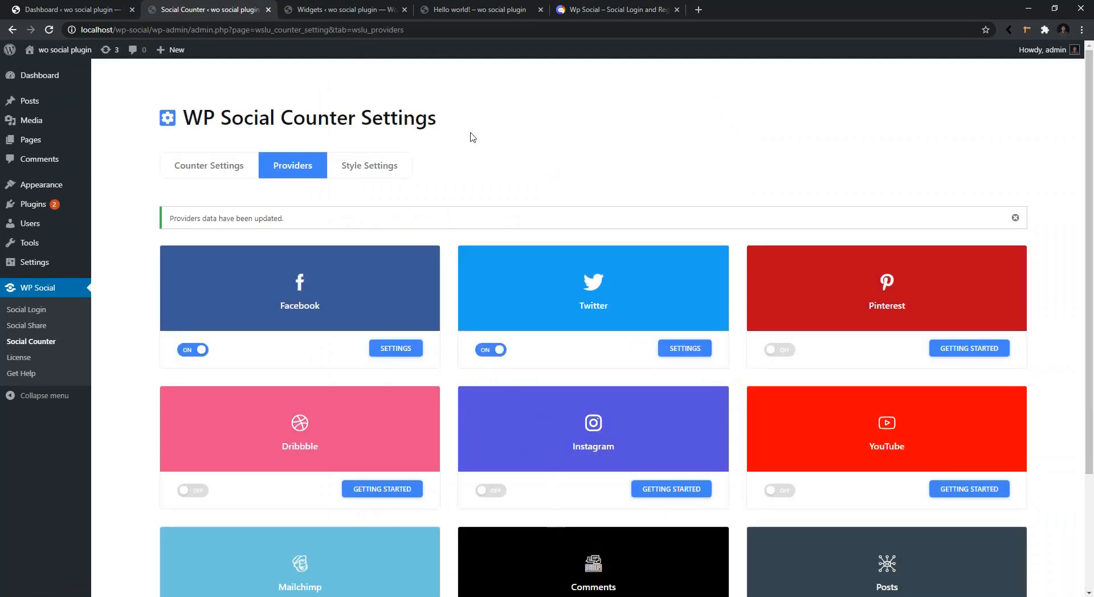
{"action": "left_click", "coordinate": [477, 9]}
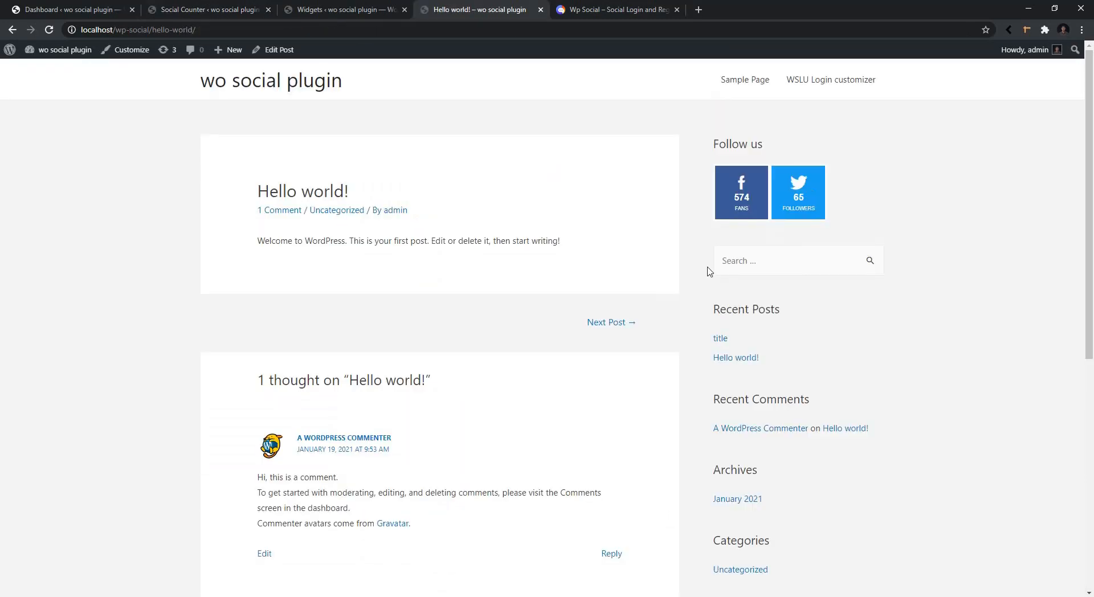
{"action": "mouse_move", "coordinate": [797, 192]}
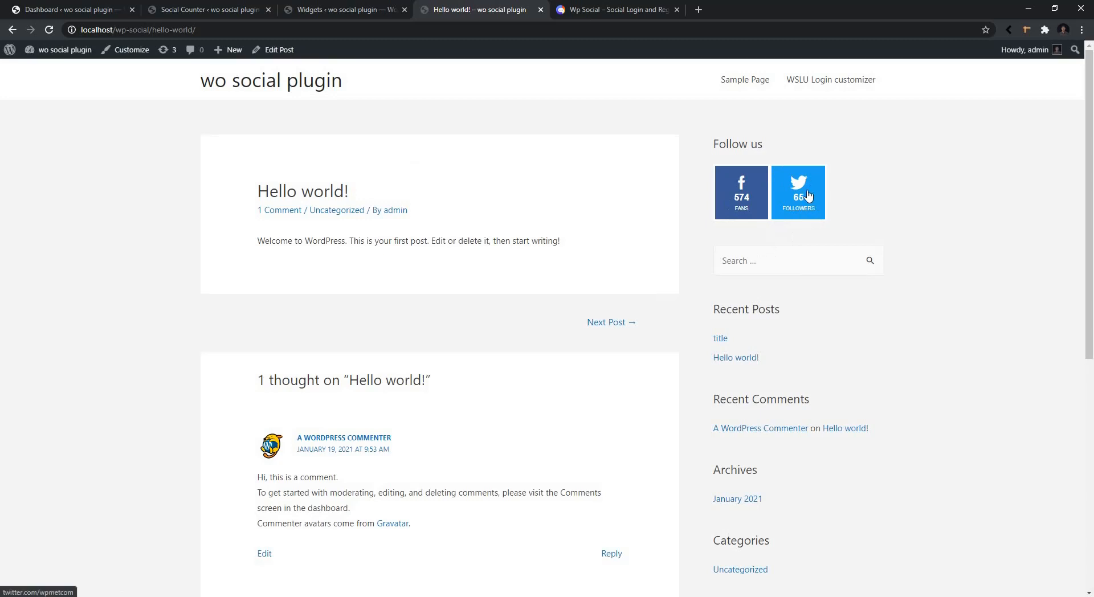
{"action": "mouse_move", "coordinate": [766, 223]}
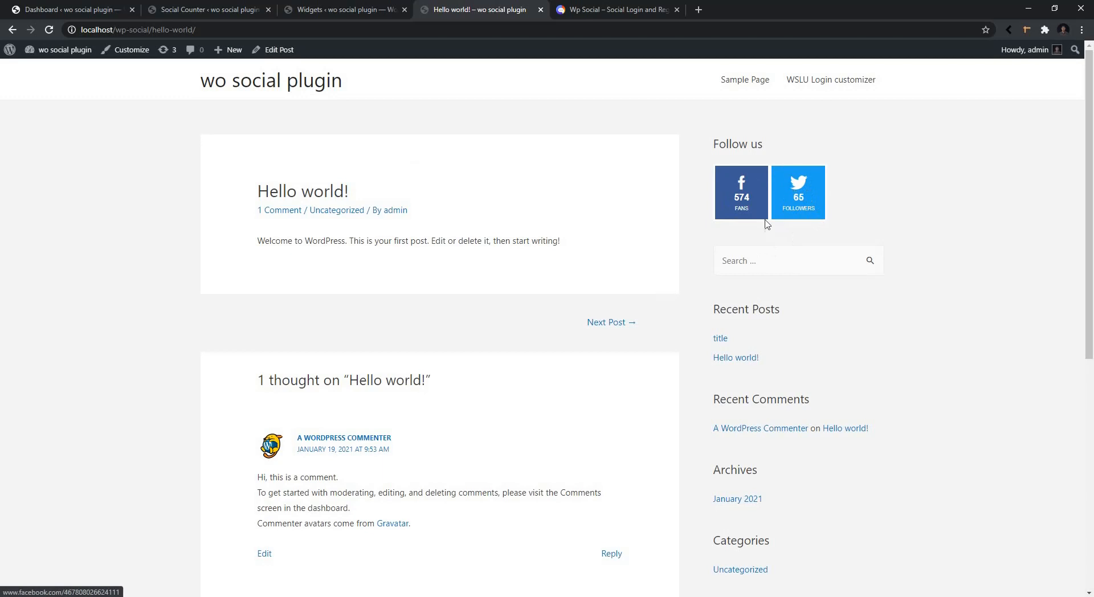
Return to Providers and start the YouTube counter setup form.
{"action": "left_click", "coordinate": [209, 11]}
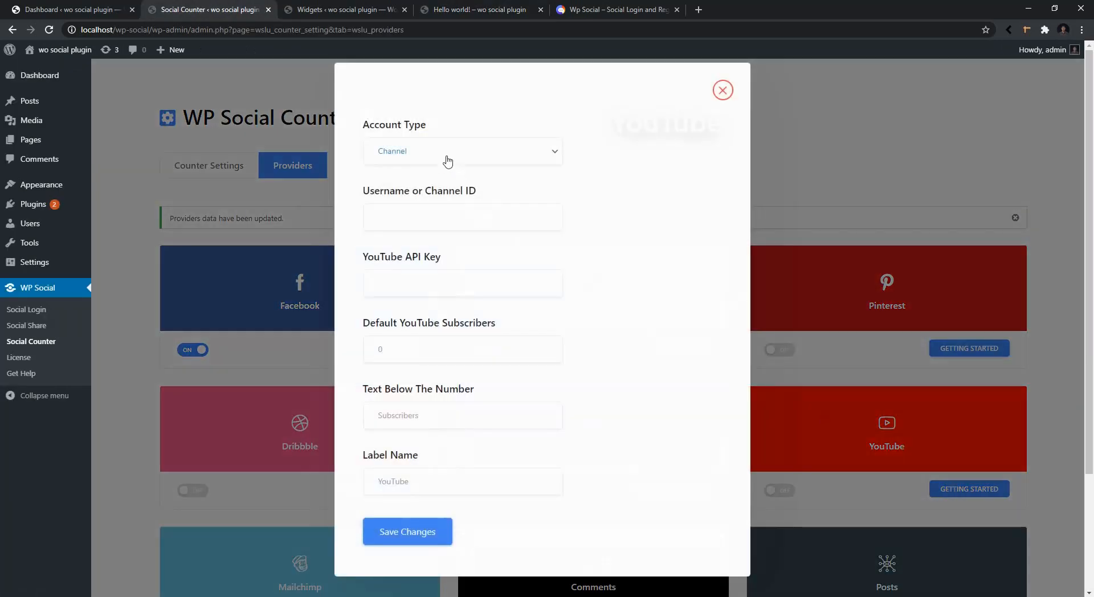
Save the YouTube channel ID and API key and switch the YouTube counter ON for 656 subscribers.
{"action": "left_click", "coordinate": [407, 531]}
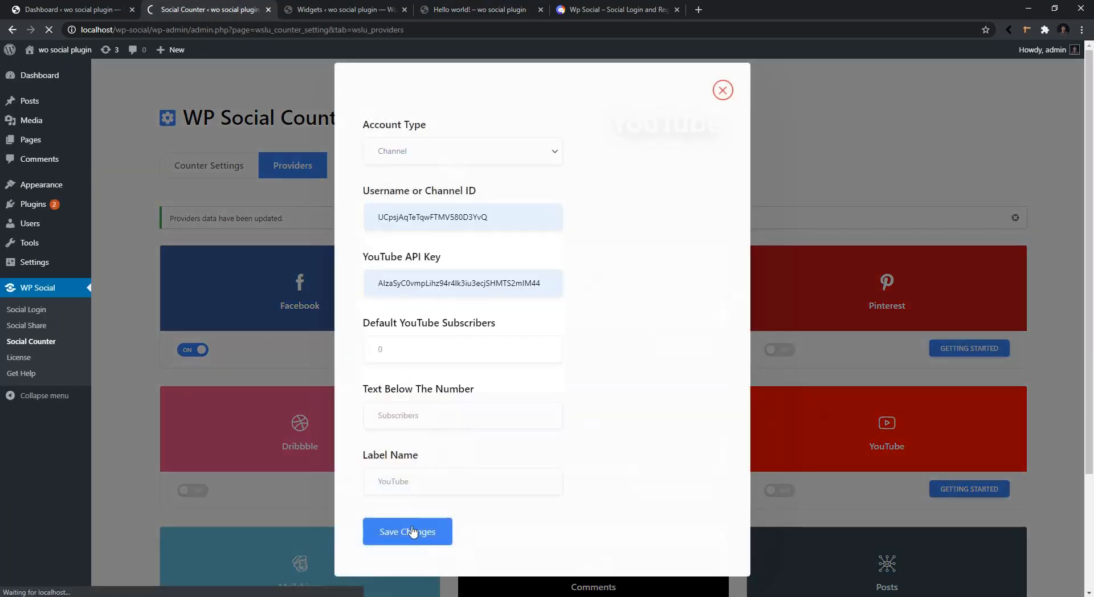
{"action": "left_click", "coordinate": [479, 9]}
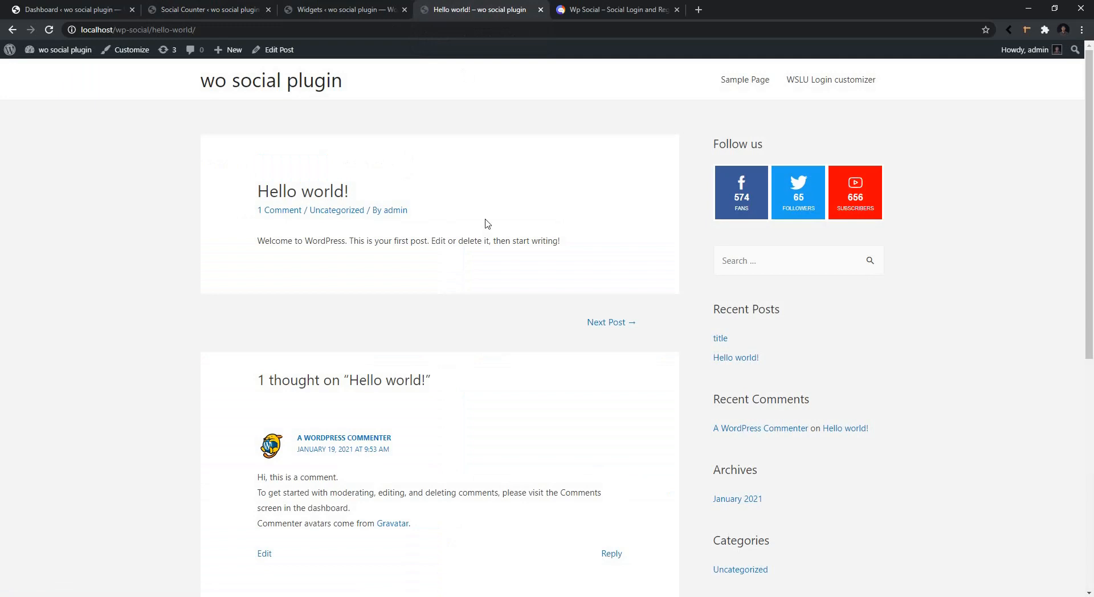
{"action": "left_click", "coordinate": [210, 9]}
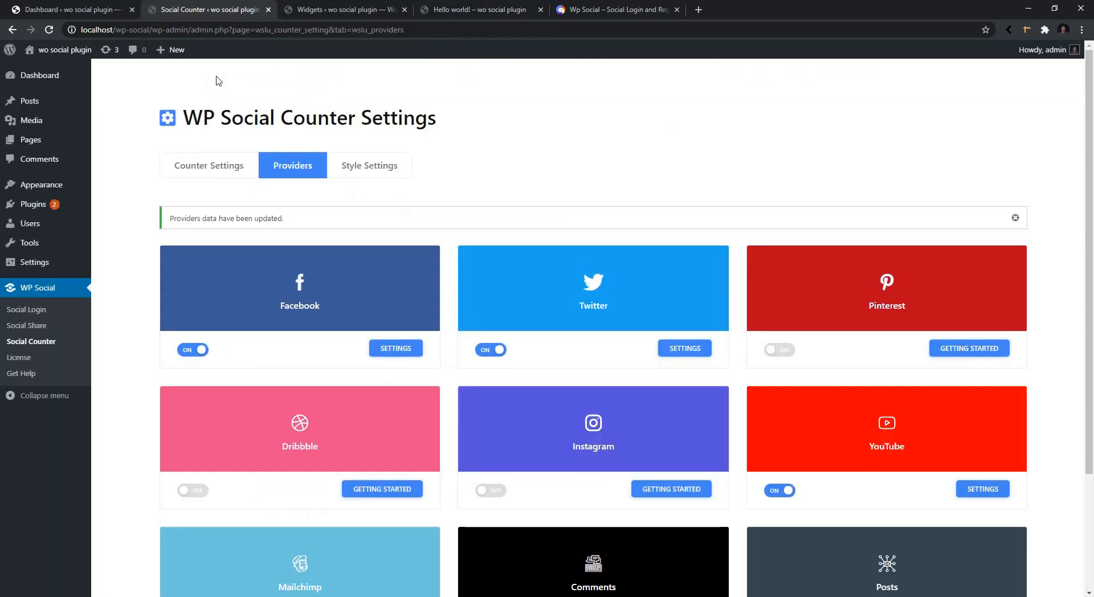
Add a Text widget with [xs_social_counter] to Main Sidebar, save it and drop the old counter widget.
{"action": "left_click", "coordinate": [207, 165]}
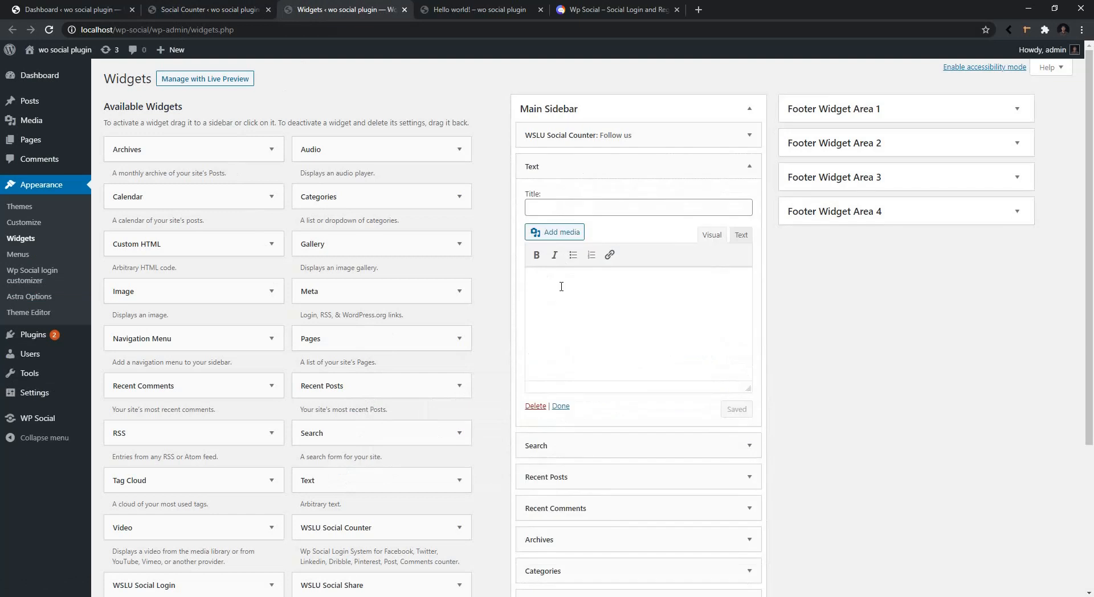
{"action": "type", "text": "[xs_social_counter]"}
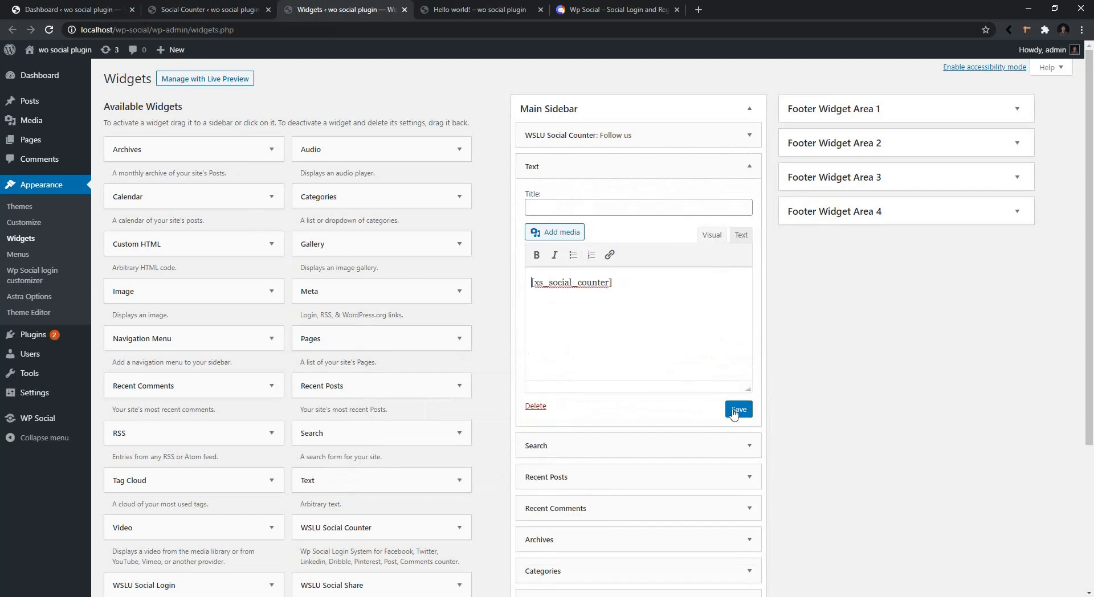
{"action": "left_click", "coordinate": [479, 9]}
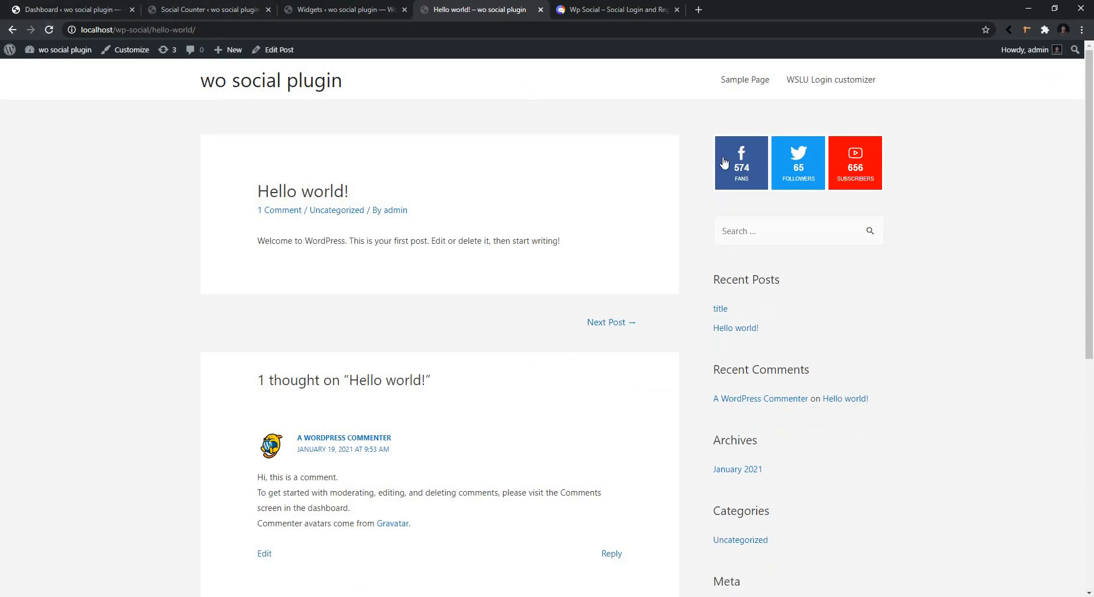
{"action": "mouse_move", "coordinate": [686, 152]}
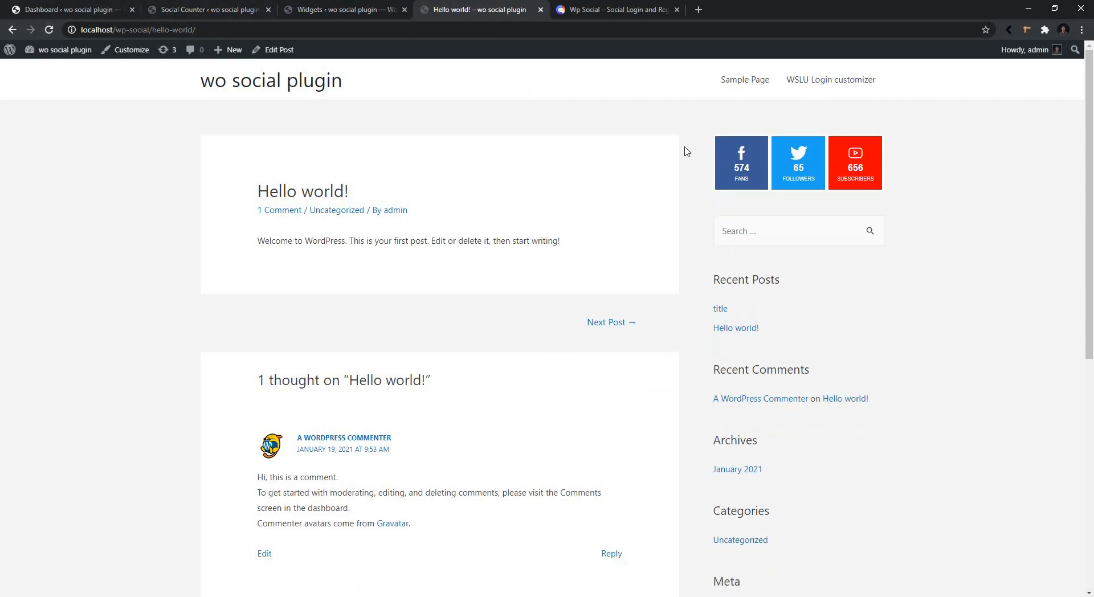
{"action": "left_click", "coordinate": [342, 9]}
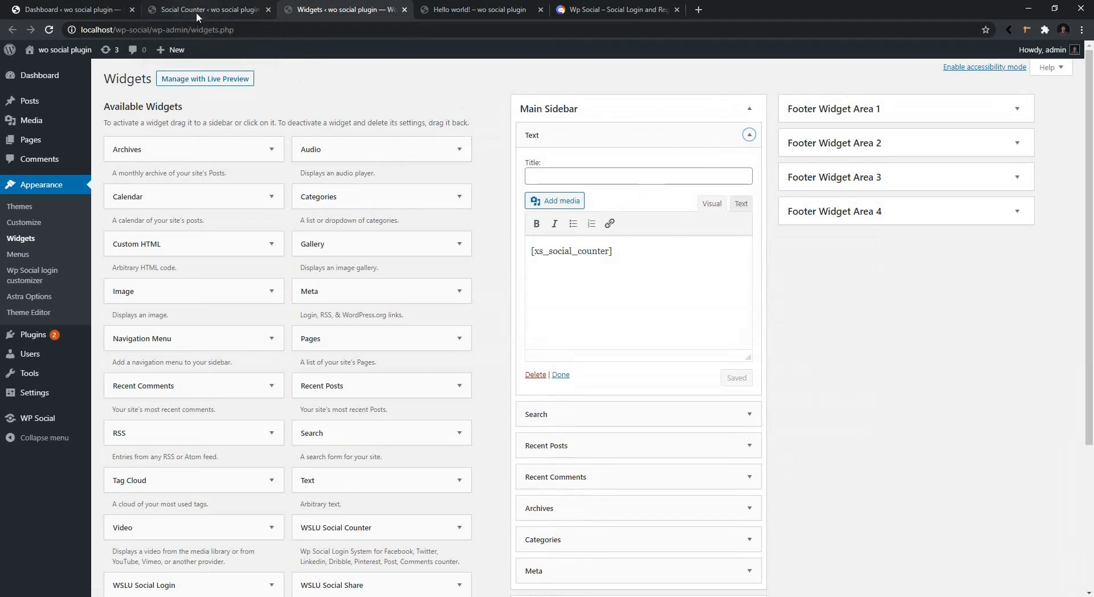
Choose the last hover effect under Social Counter Style Settings and save changes.
{"action": "left_click", "coordinate": [207, 10]}
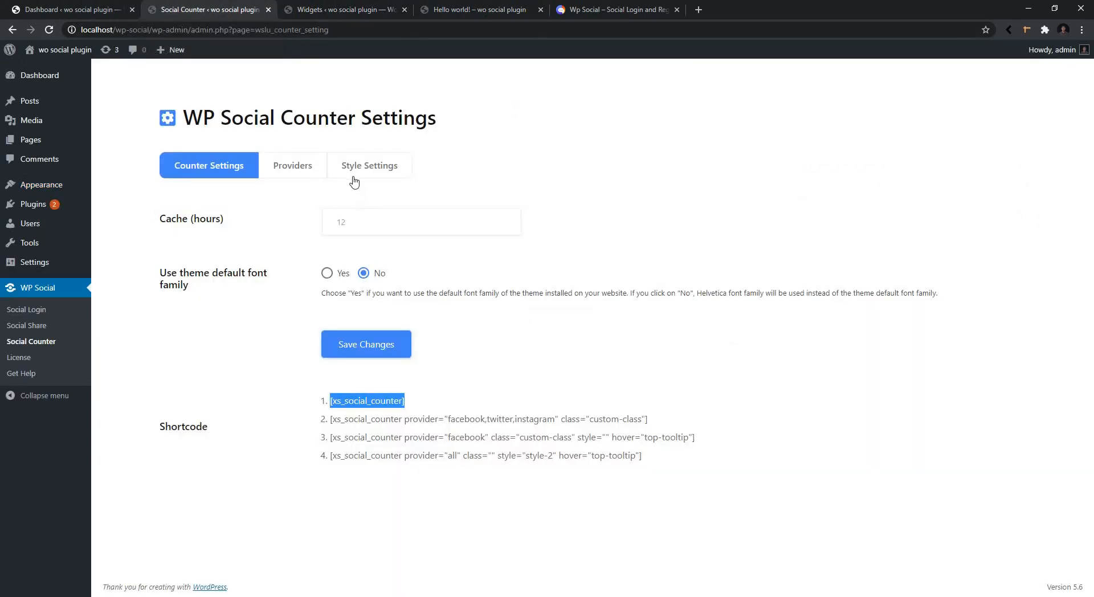
{"action": "left_click", "coordinate": [369, 165]}
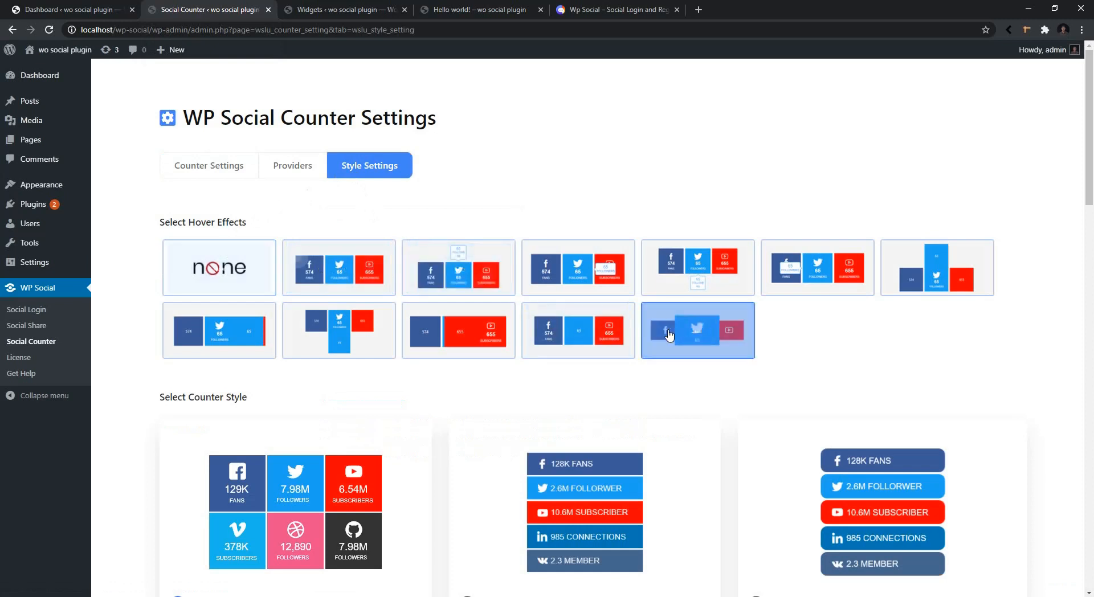
{"action": "scroll", "scroll_direction": "down", "scroll_amount": 3}
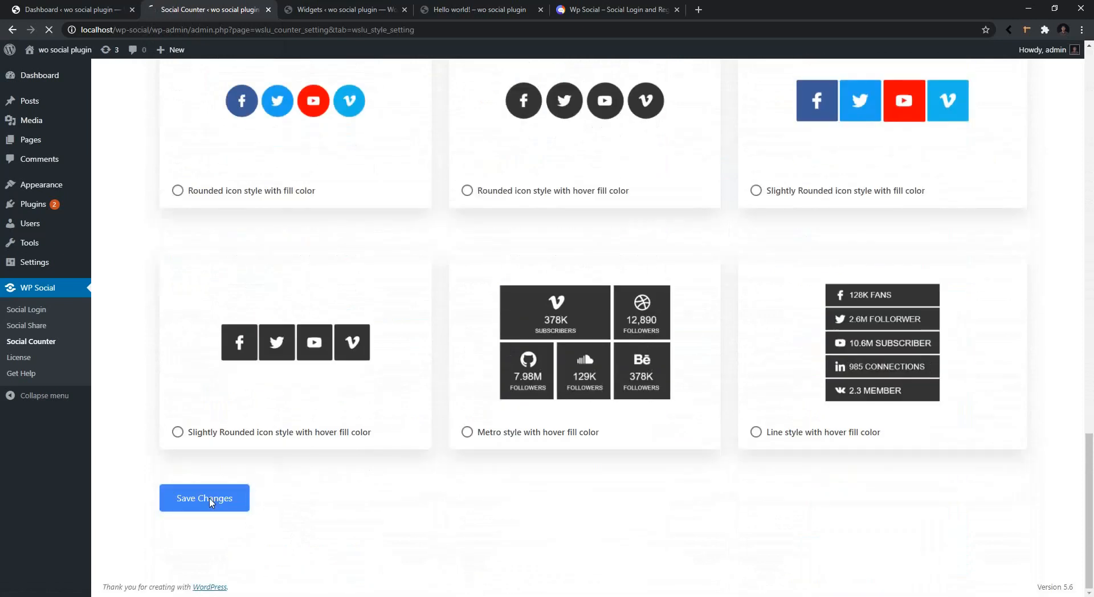
{"action": "left_click", "coordinate": [477, 9]}
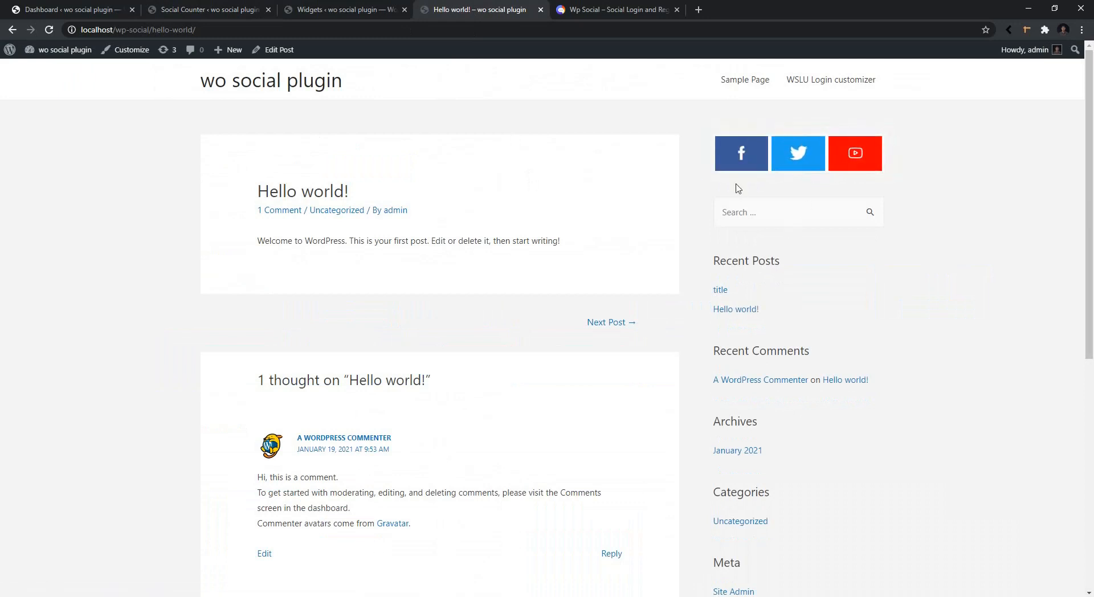
Set Select Counter Style to 'Flat style with icon fill color' and save changes.
{"action": "left_click", "coordinate": [207, 9]}
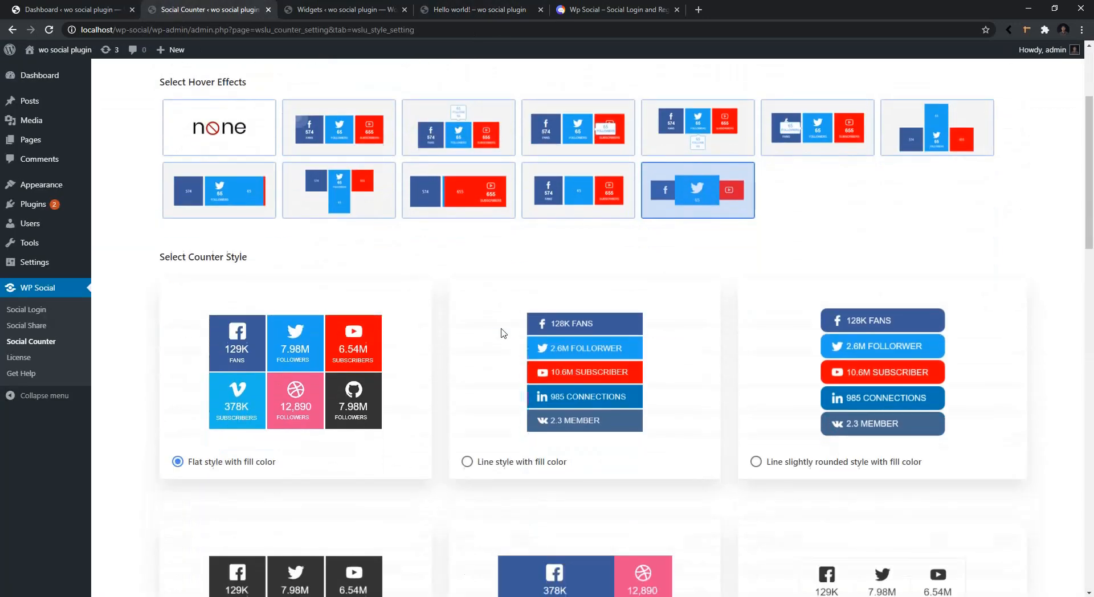
{"action": "mouse_move", "coordinate": [206, 270]}
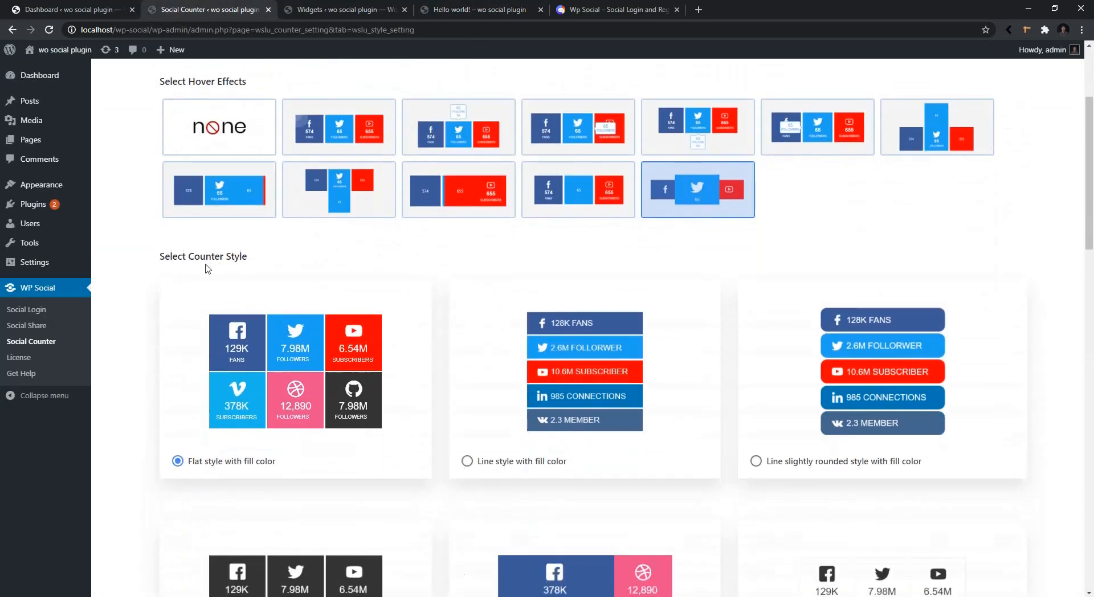
{"action": "scroll", "scroll_direction": "down", "scroll_amount": 3}
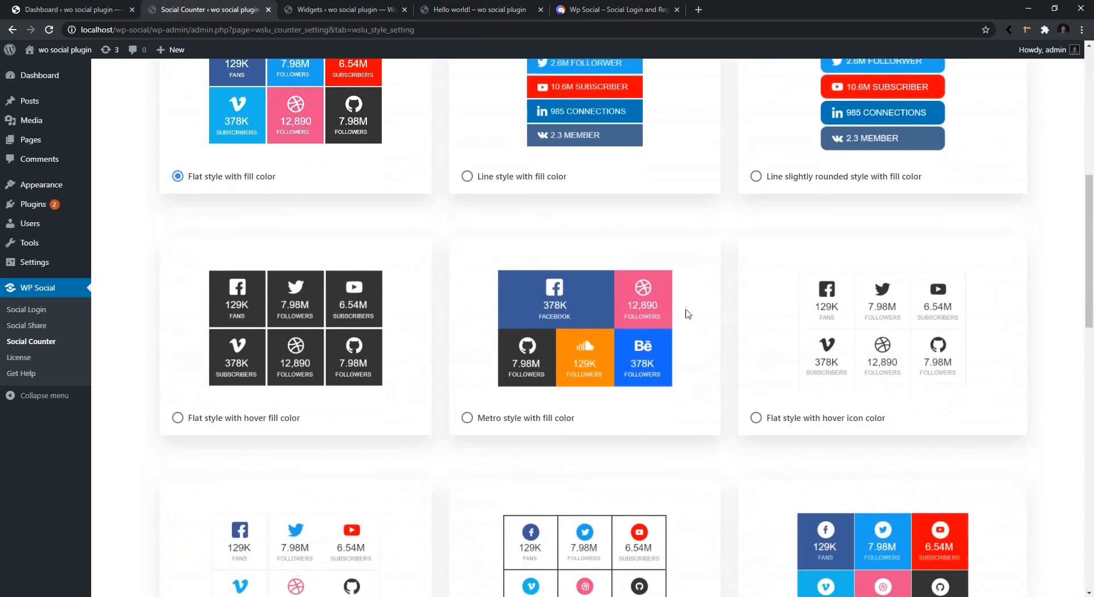
{"action": "scroll", "scroll_direction": "down", "scroll_amount": 3}
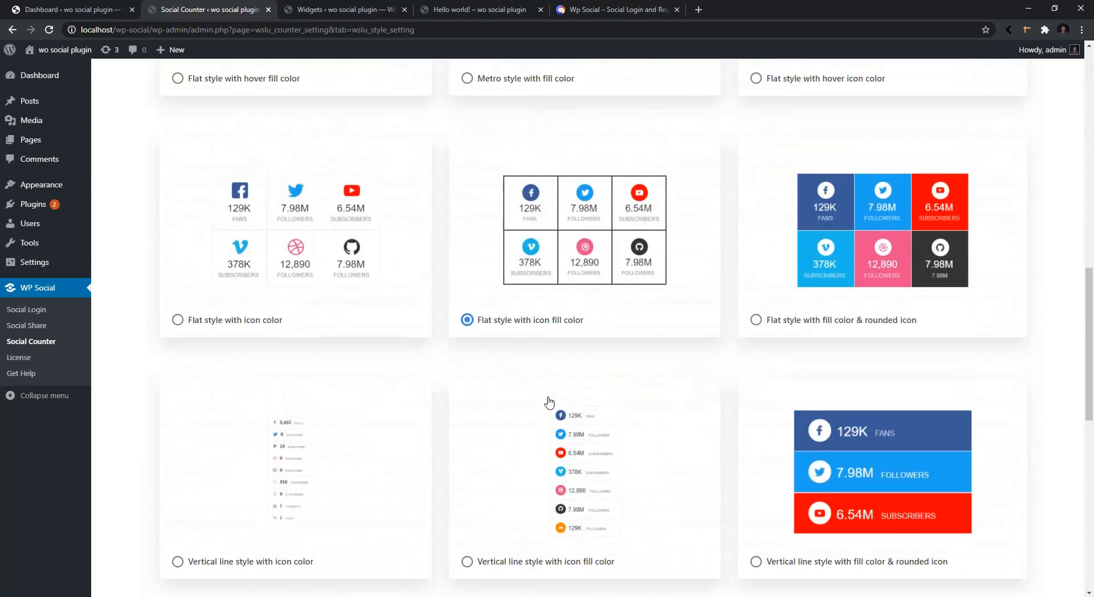
{"action": "mouse_move", "coordinate": [338, 455]}
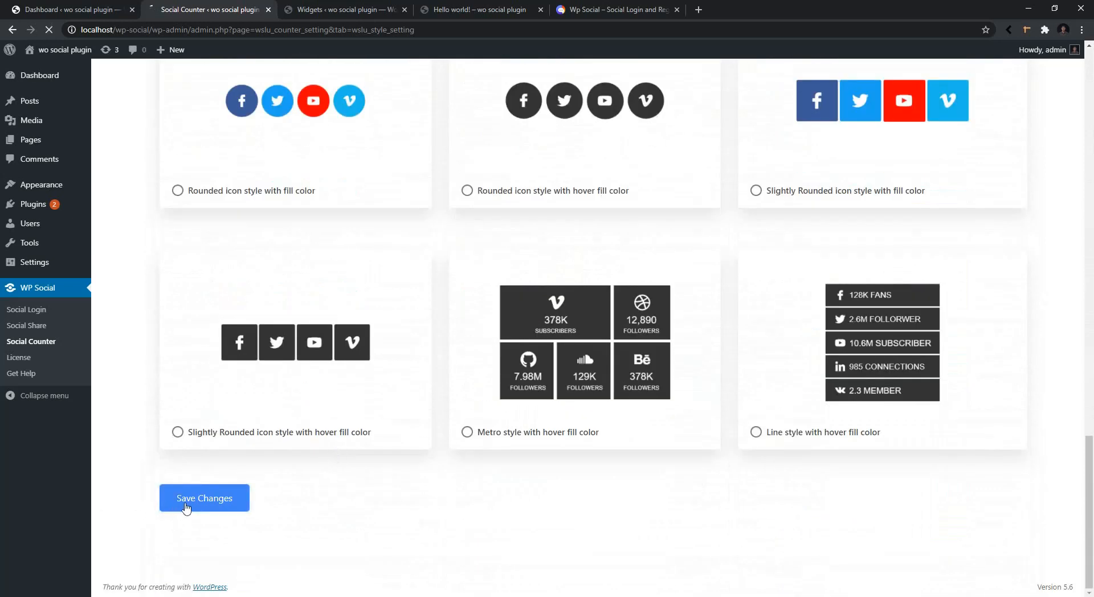
{"action": "left_click", "coordinate": [480, 9]}
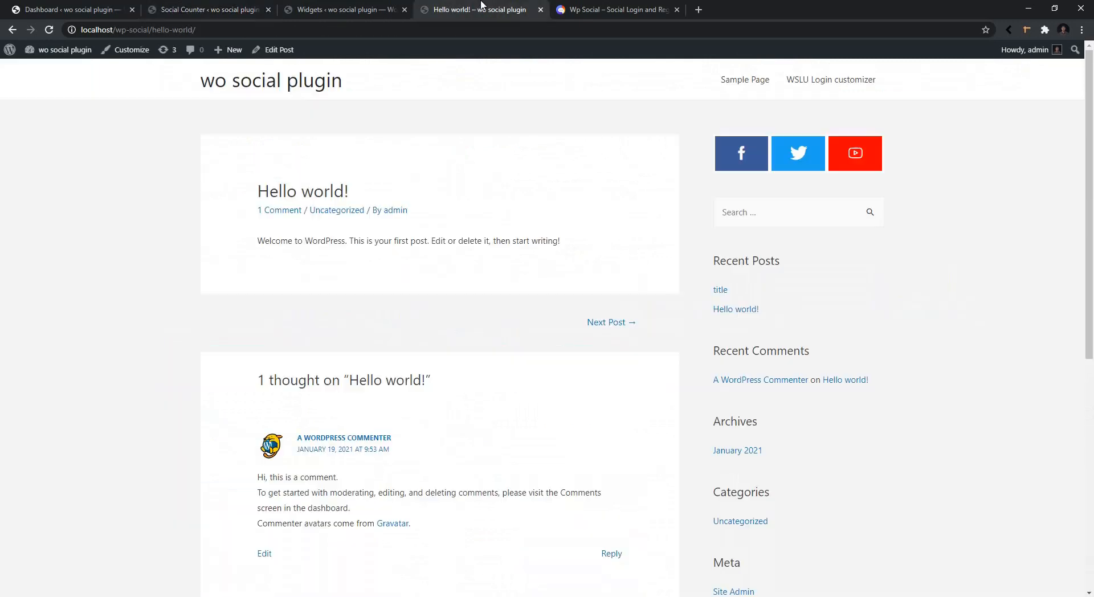